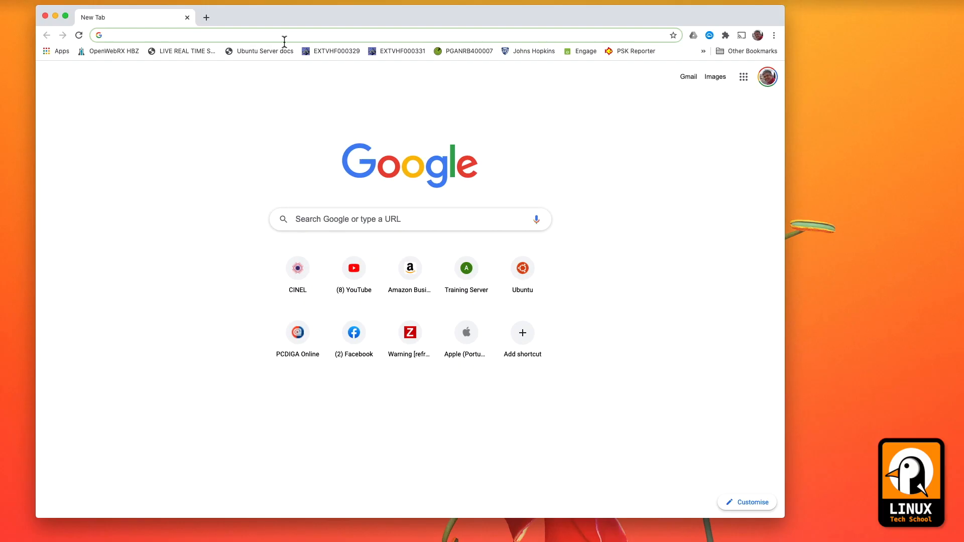
Go to raspberrypi.org Software, dismiss the cookie notice and scroll to the Imager downloads.
type("ww")
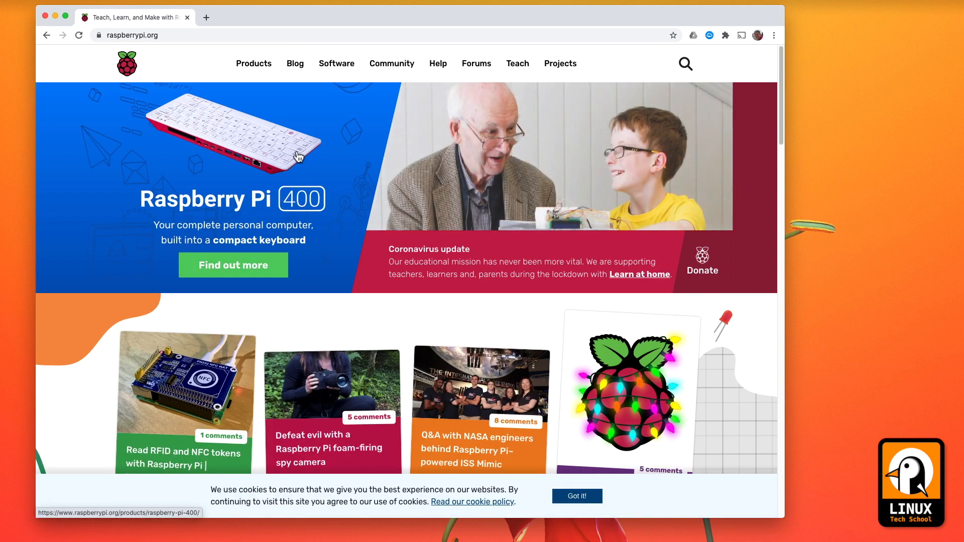
mouse_move(336, 63)
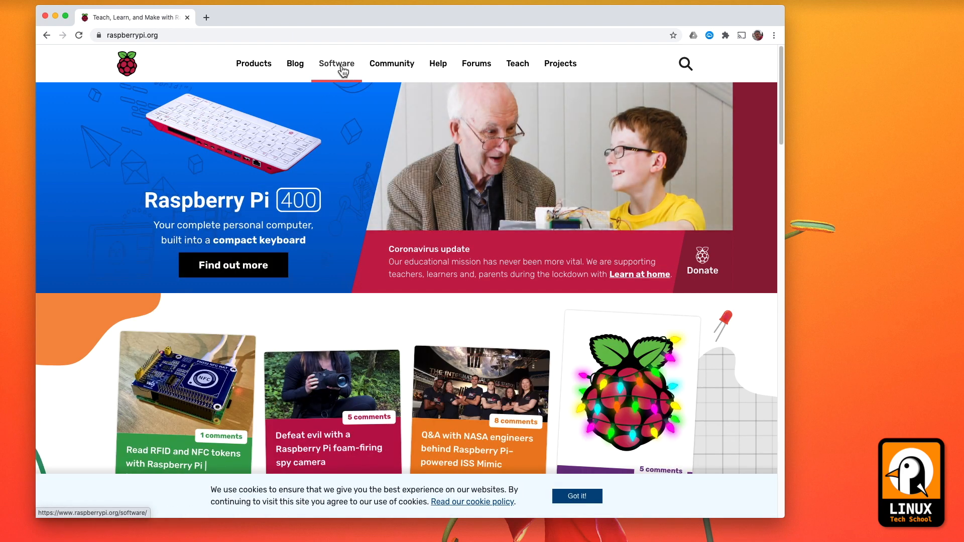
left_click(337, 64)
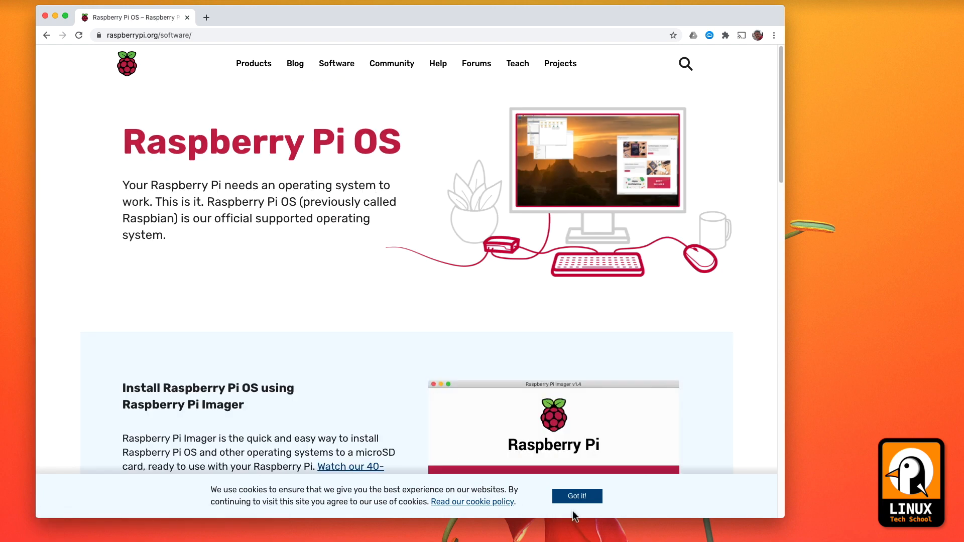
left_click(576, 497)
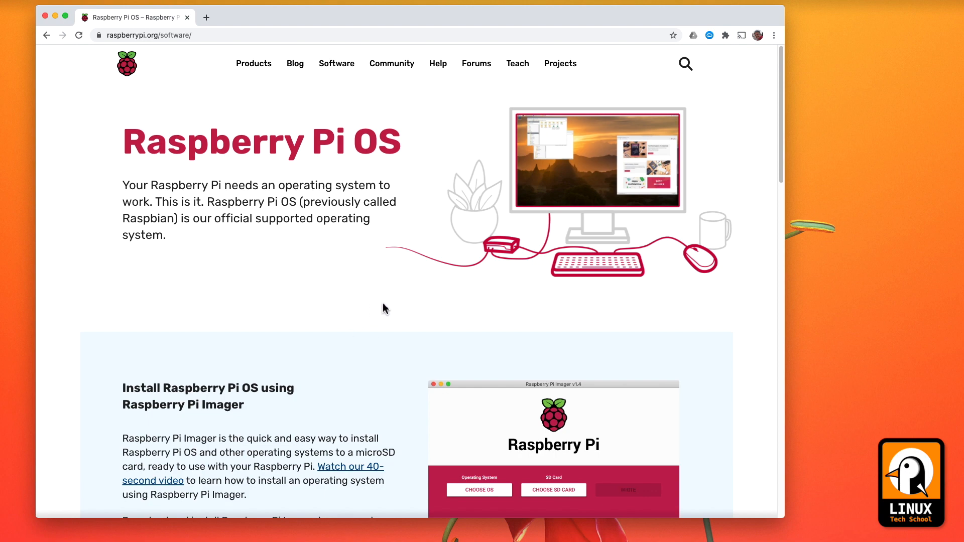
scroll("down", 3)
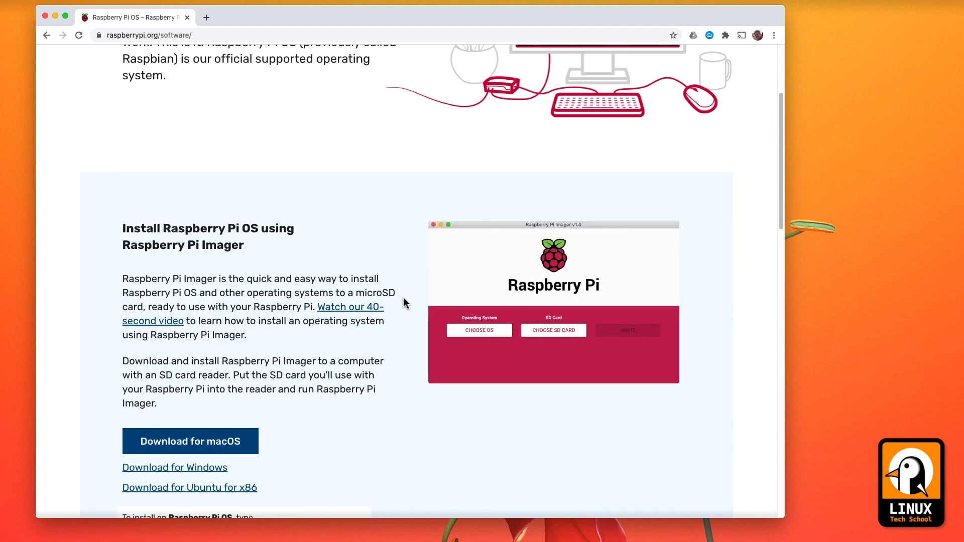
scroll("down", 3)
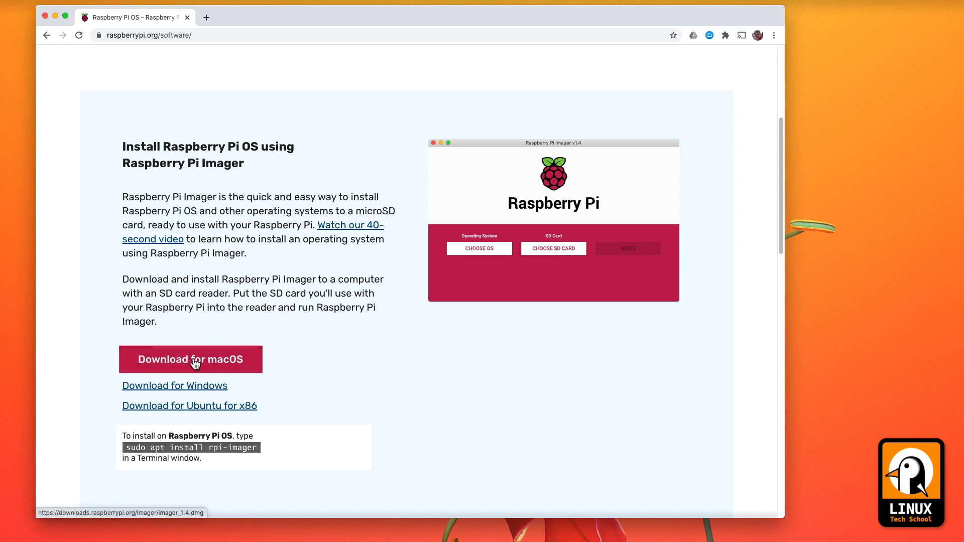
Download the macOS Imager 1.4 disk image, open it, and launch Raspberry Pi Imager.app.
left_click(189, 359)
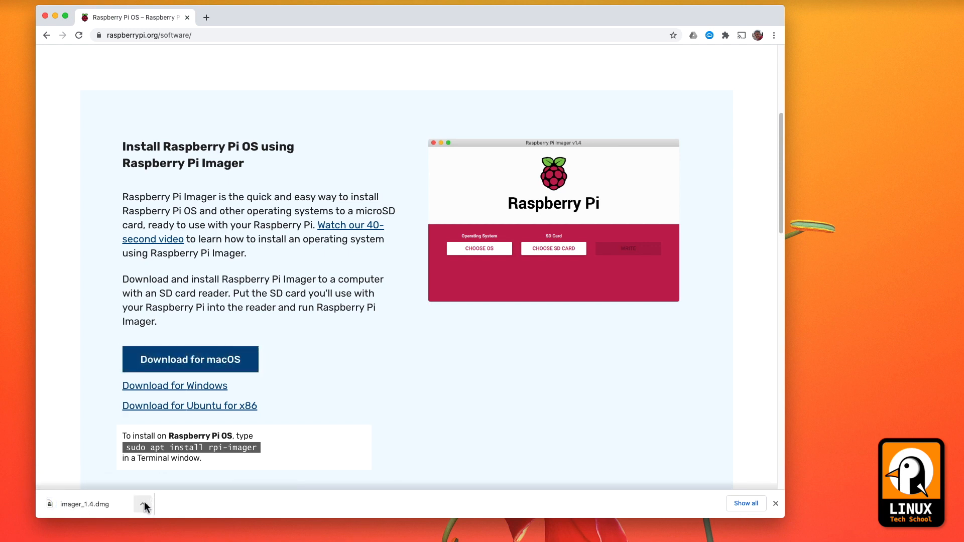
left_click(143, 504)
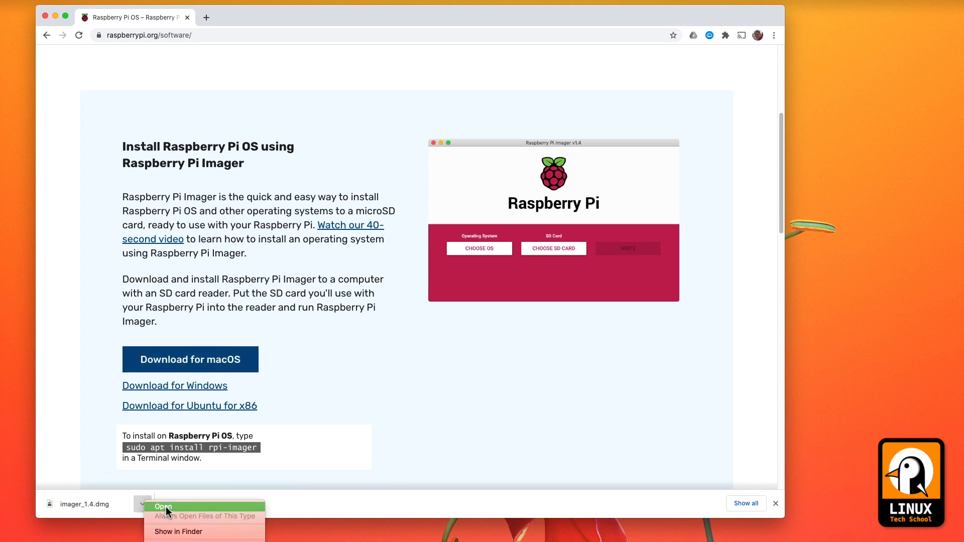
left_click(164, 507)
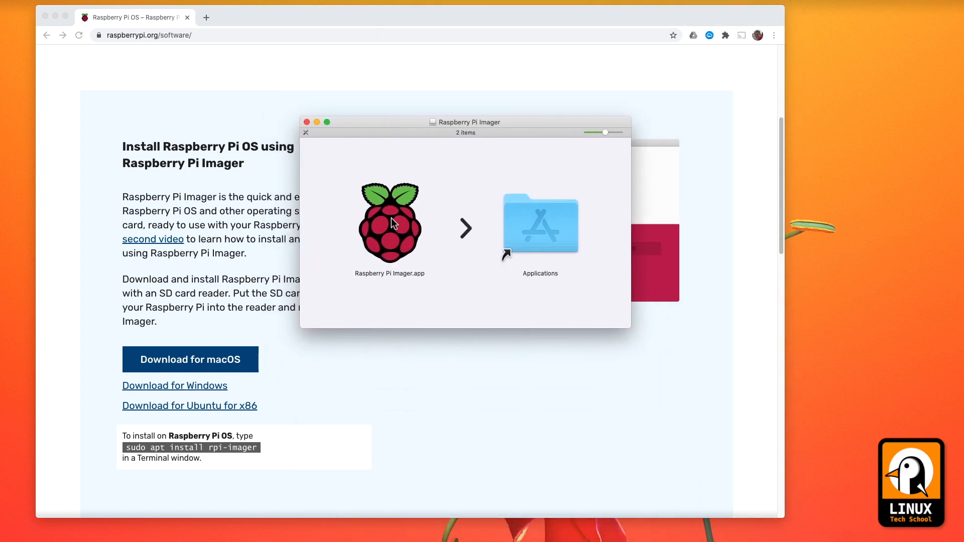
left_click(389, 224)
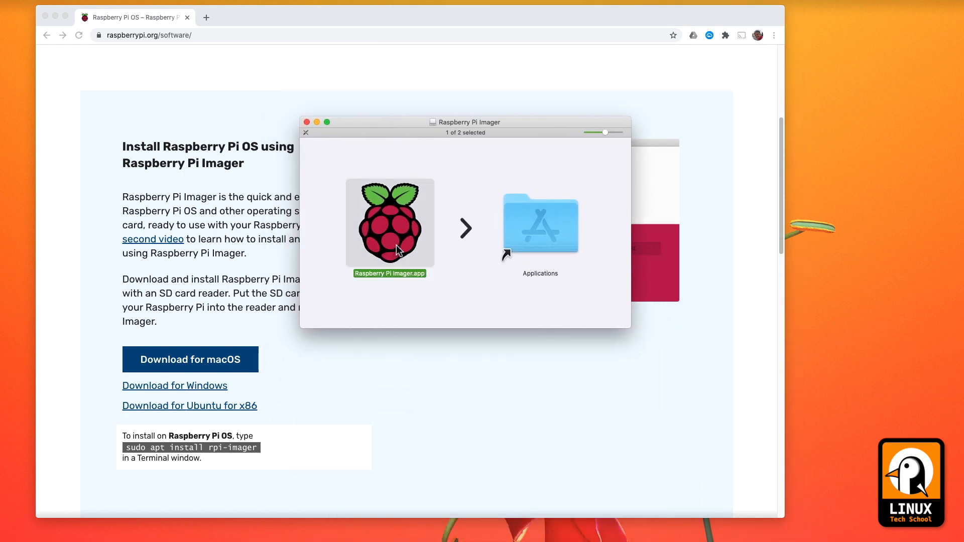
mouse_move(489, 301)
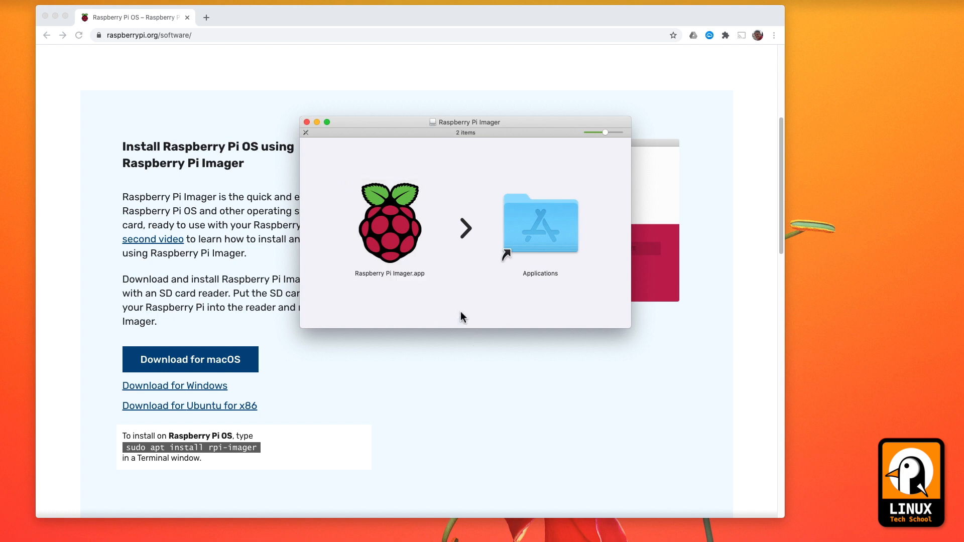
type("raspberry Pi Imager.app")
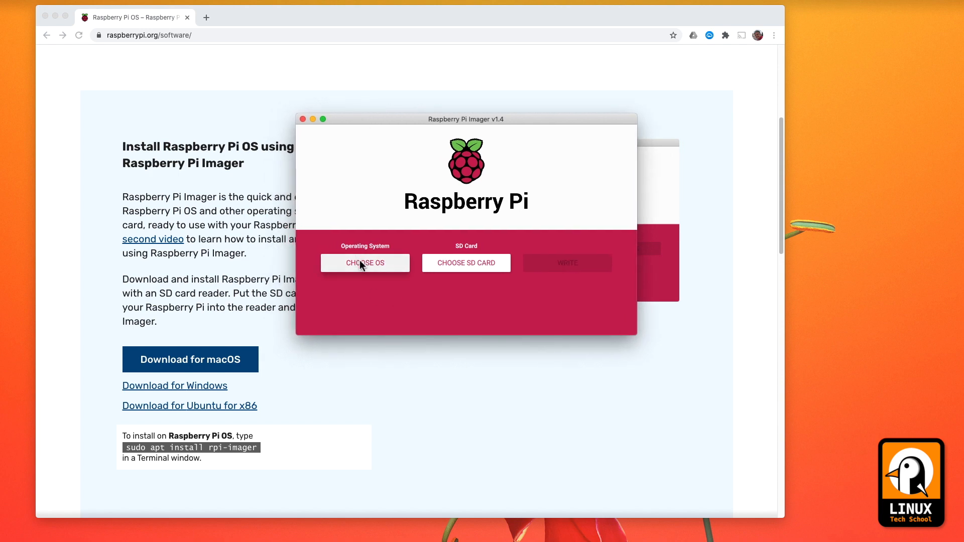
Browse the CHOOSE OS list and pick Ubuntu Desktop 20.10 (RPi 4/400).
left_click(365, 262)
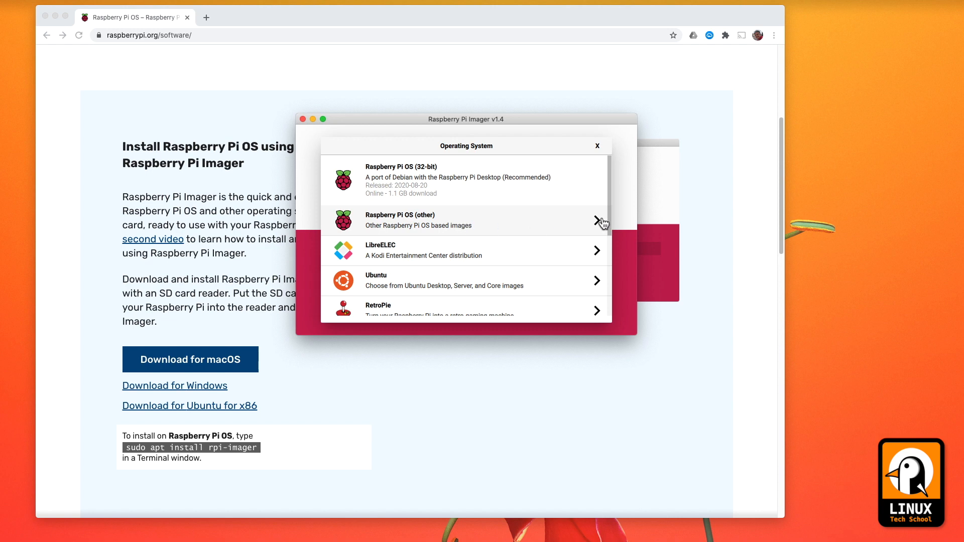
left_click(465, 220)
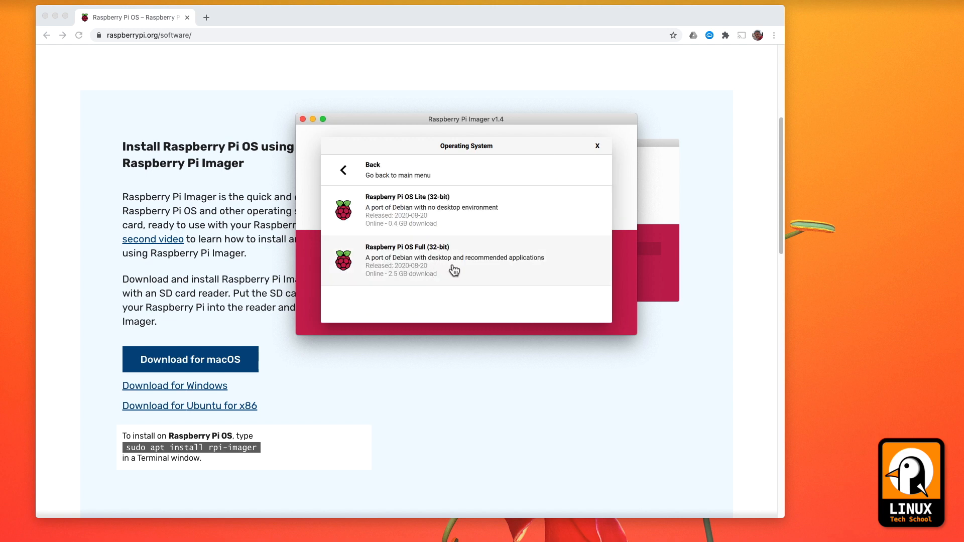
mouse_move(406, 212)
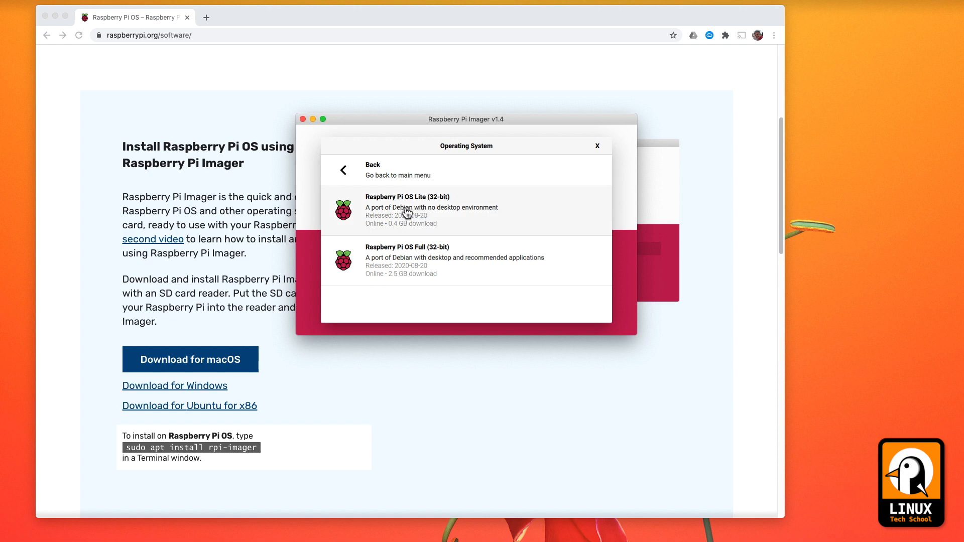
scroll("down", 3)
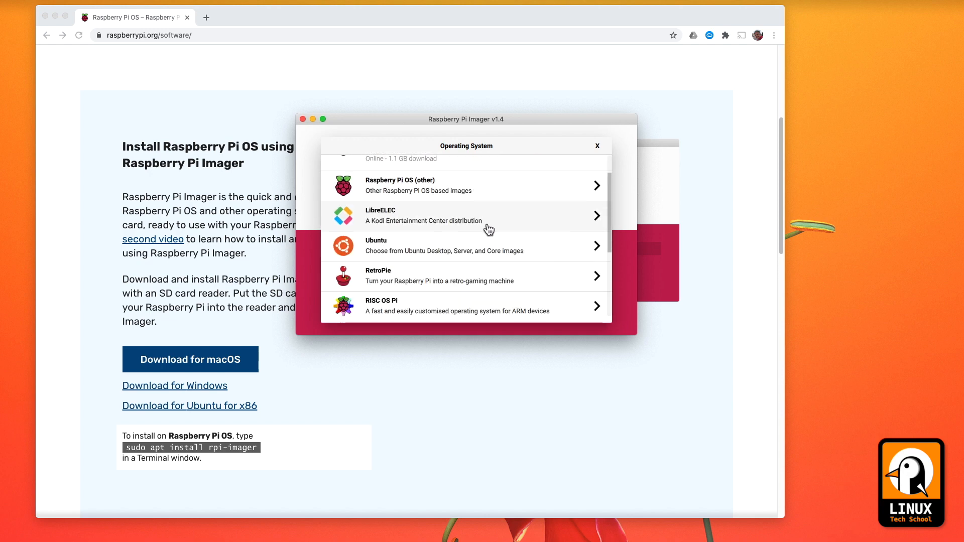
scroll("down", 3)
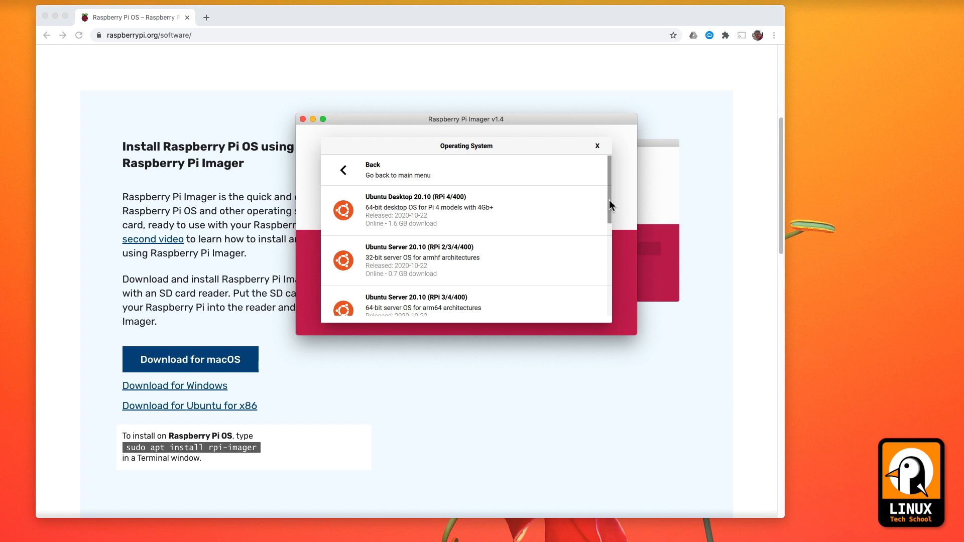
scroll("down", 3)
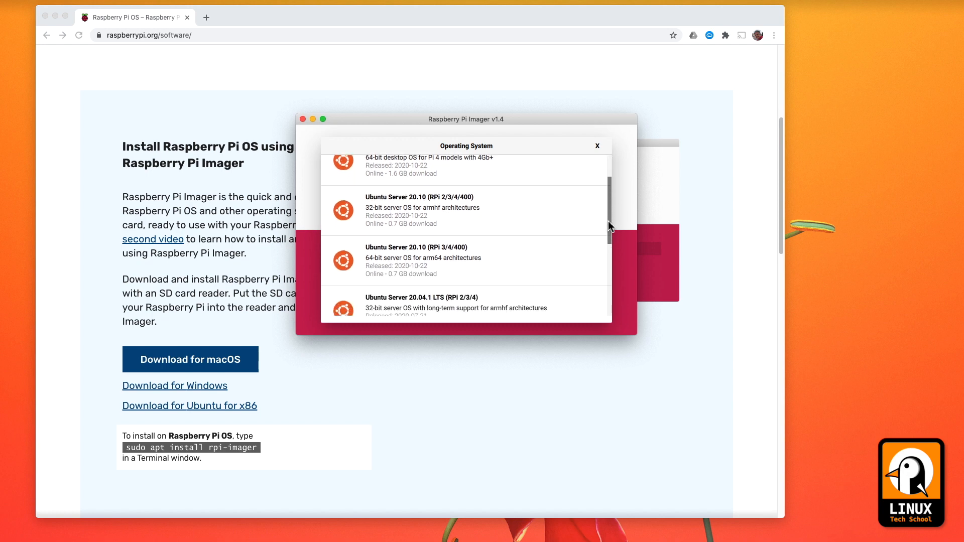
scroll("down", 3)
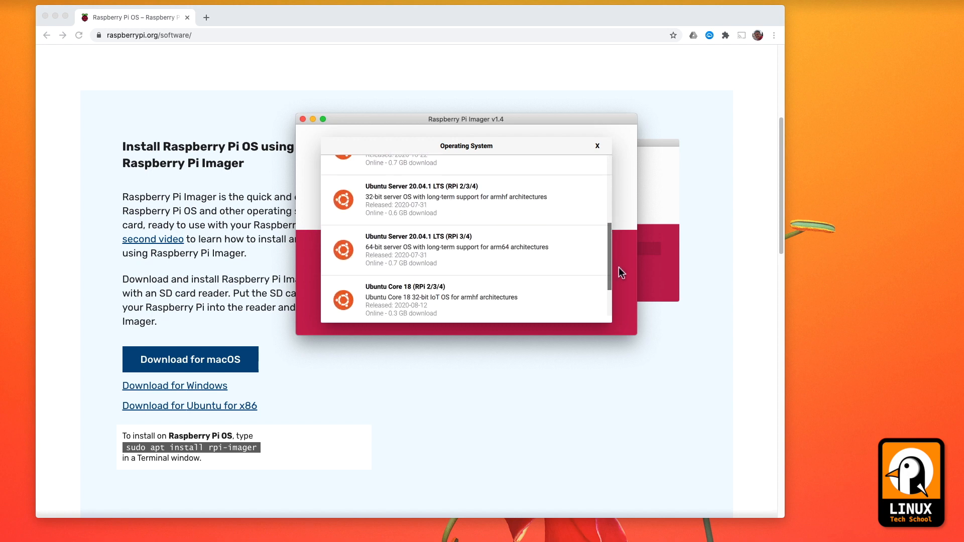
scroll("down", 3)
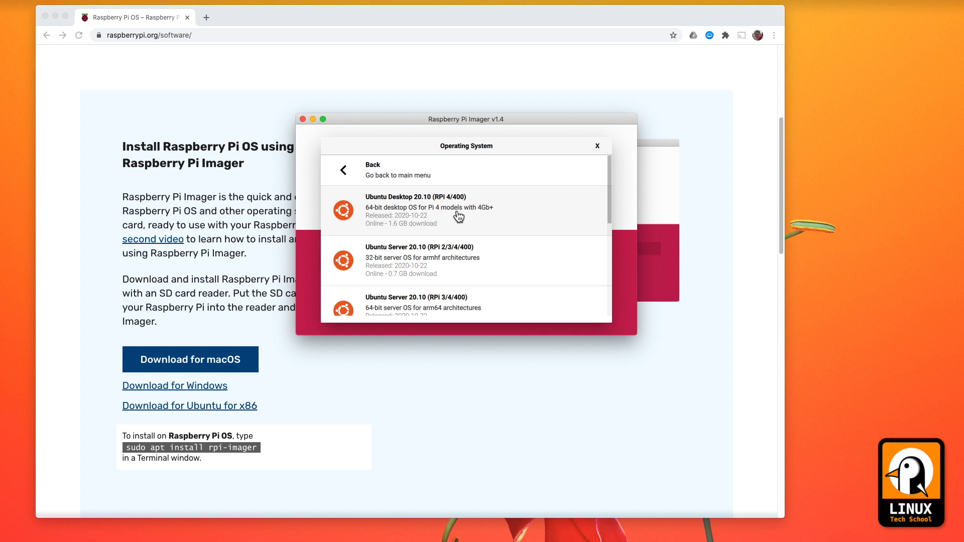
left_click(428, 210)
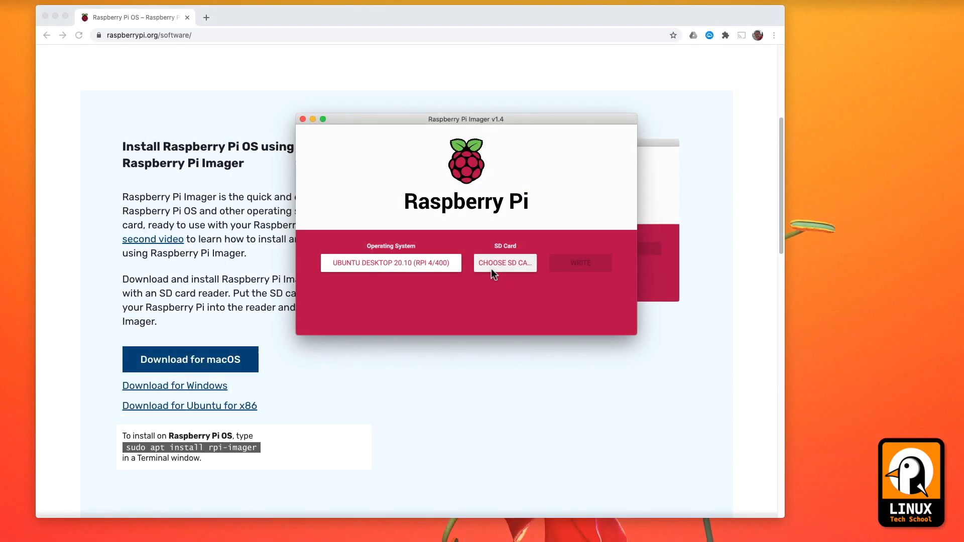
Select the 15.6 GB APPLE SD card, write, confirm erasing, and authorise volume access.
left_click(504, 262)
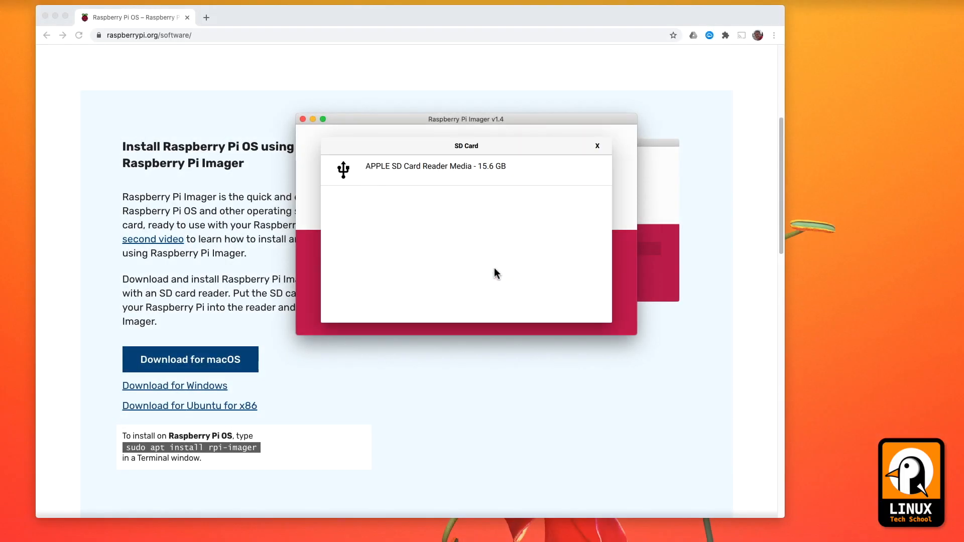
left_click(435, 166)
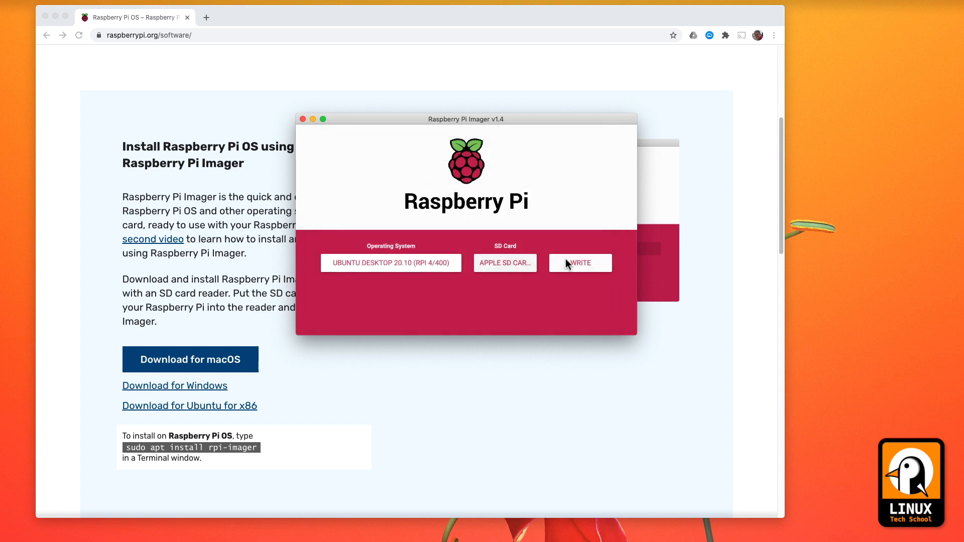
left_click(579, 263)
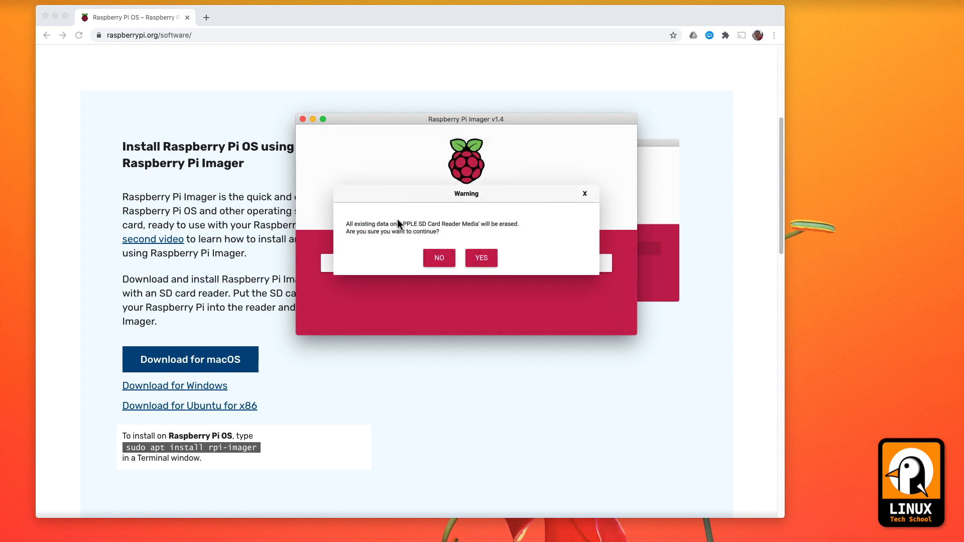
left_click(481, 257)
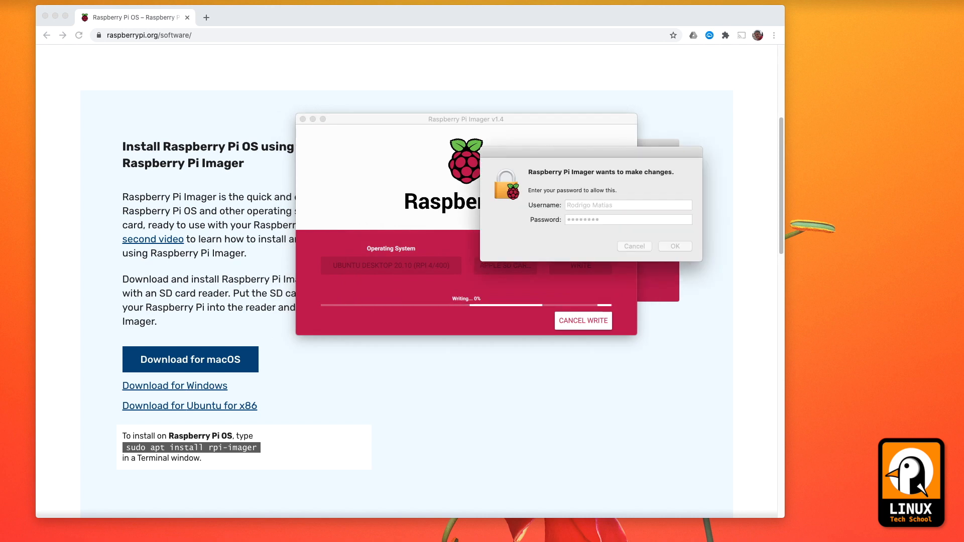
left_click(674, 246)
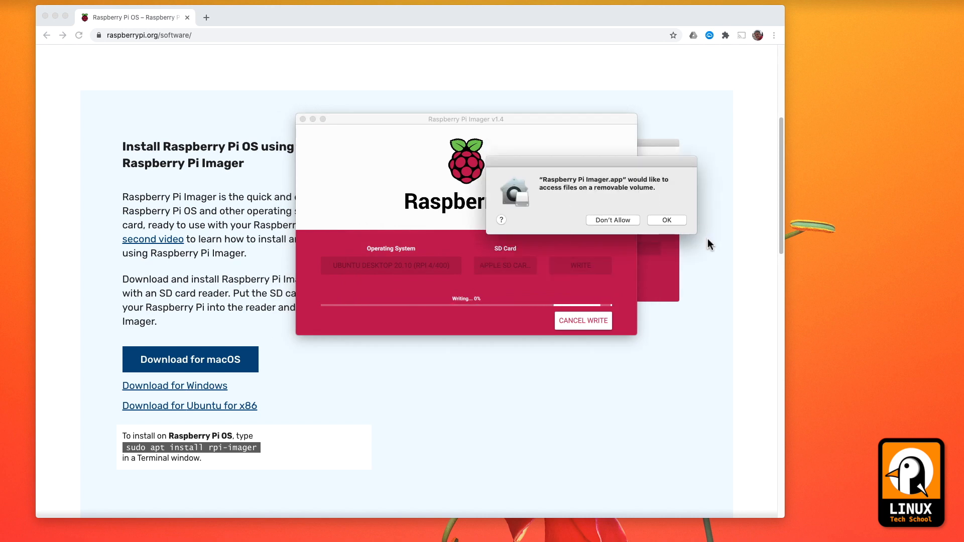
left_click(665, 220)
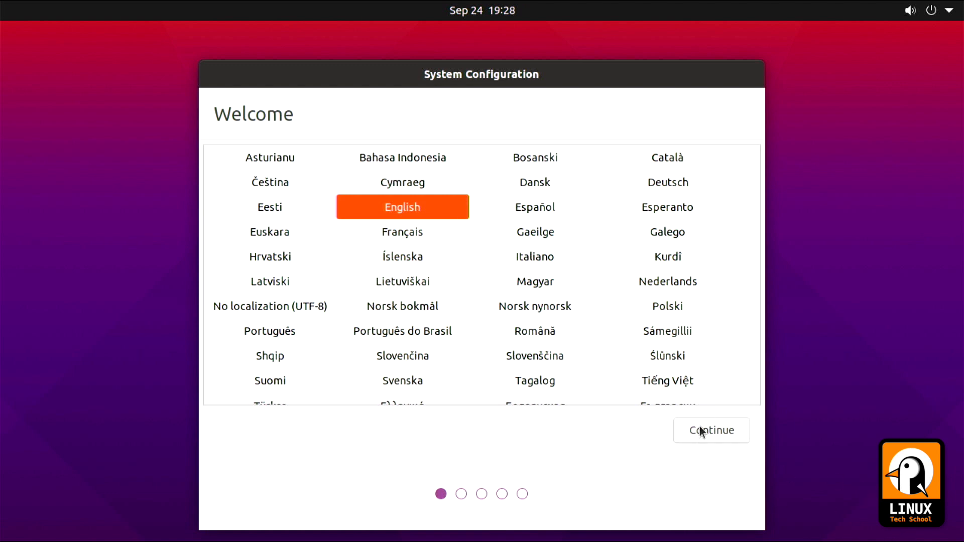
Keep English as the language and search keyboard layouts for 'portuguese'.
left_click(711, 430)
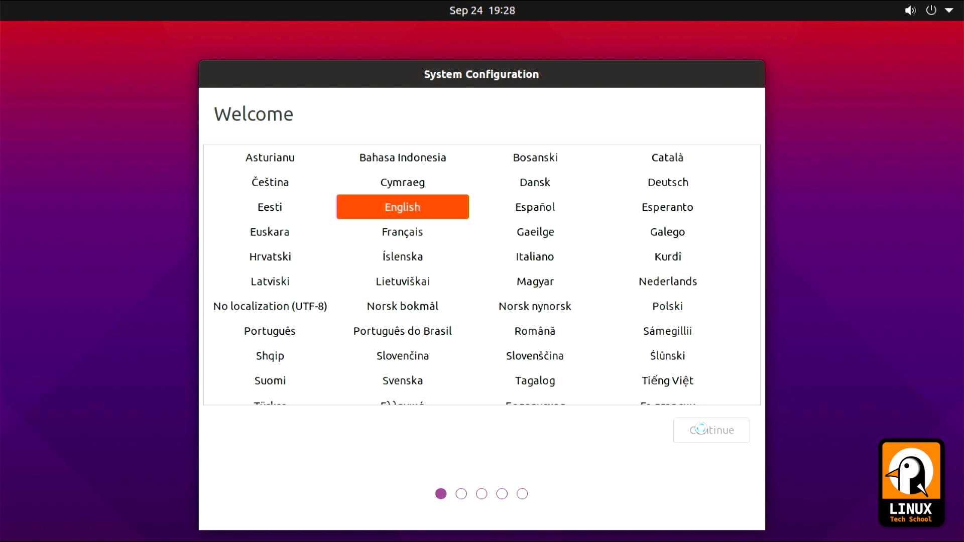
left_click(711, 430)
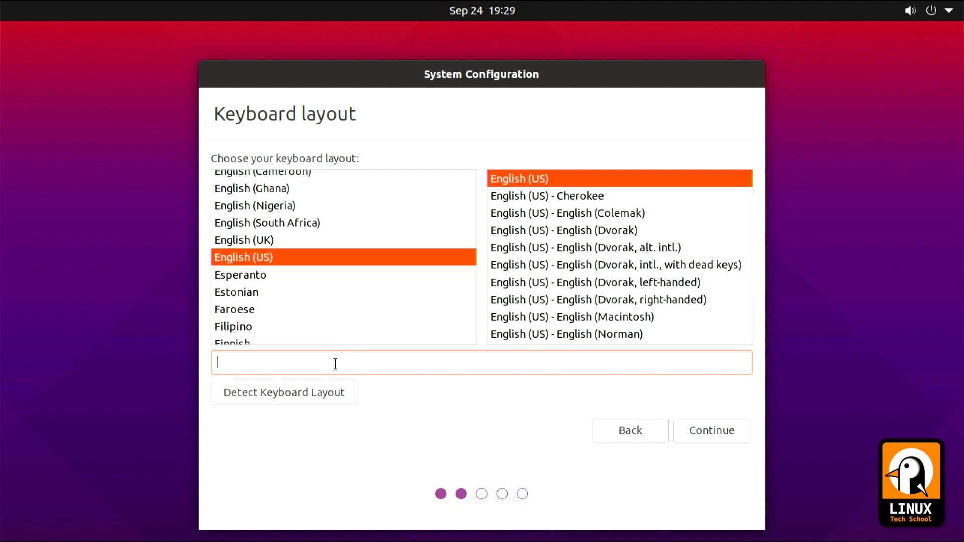
type("port")
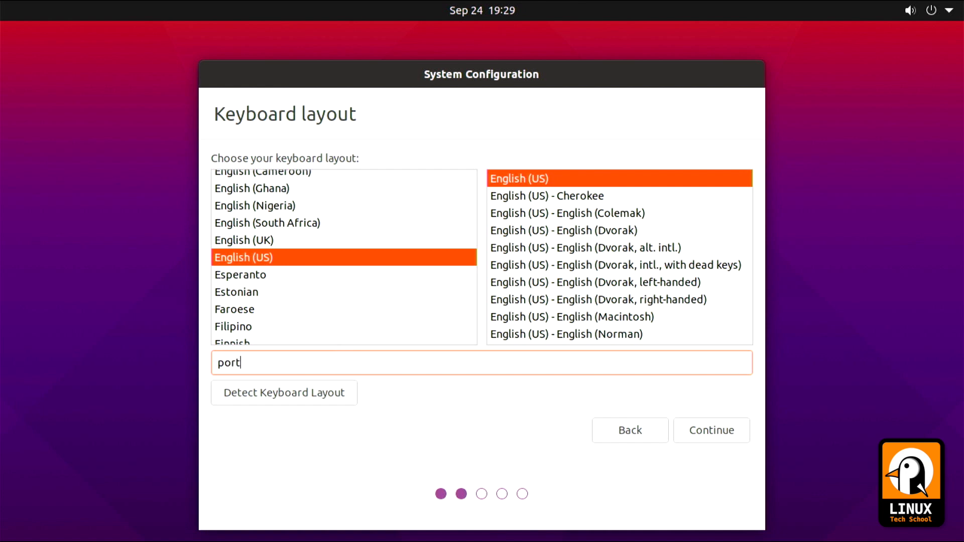
type("uguese")
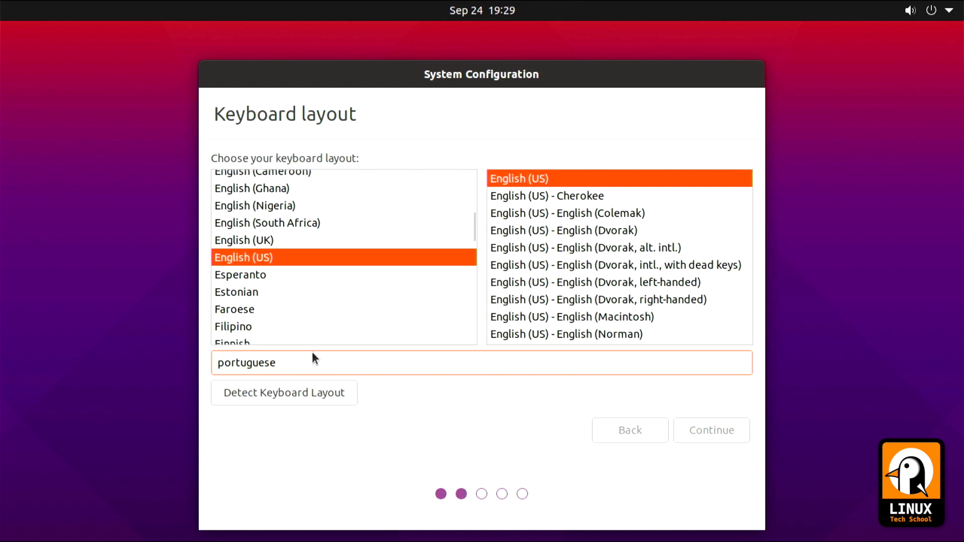
Accept the keyboard layout, then join CASAGUESTS by submitting its wi-fi password.
left_click(710, 430)
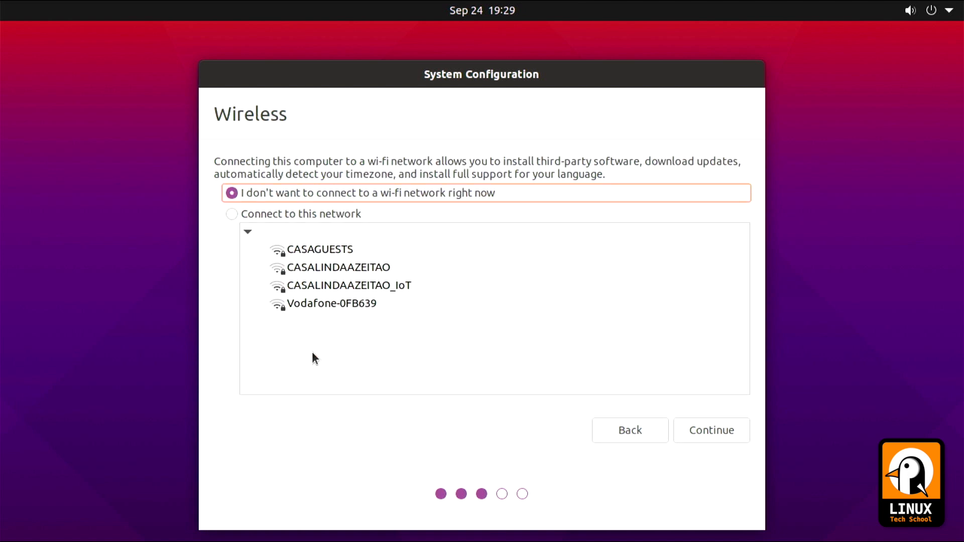
mouse_move(307, 226)
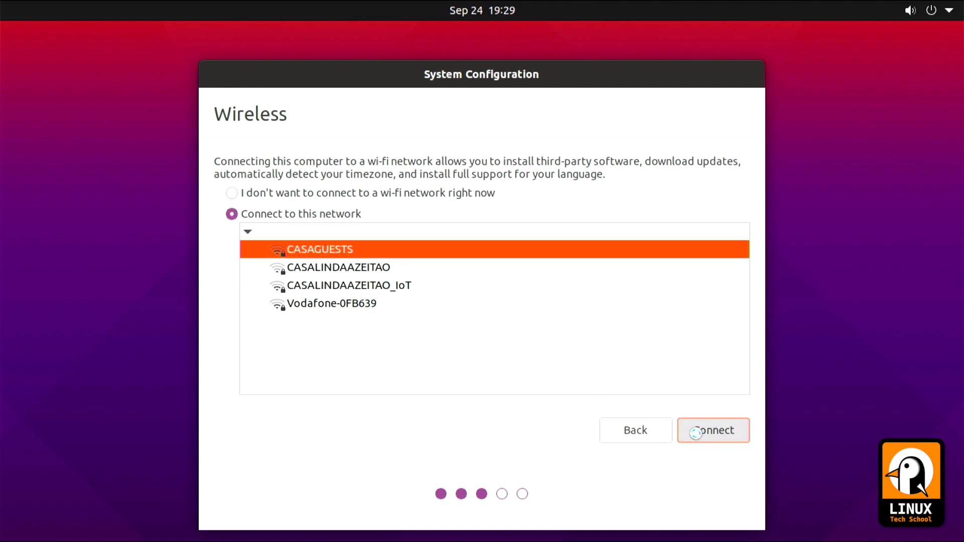
left_click(713, 430)
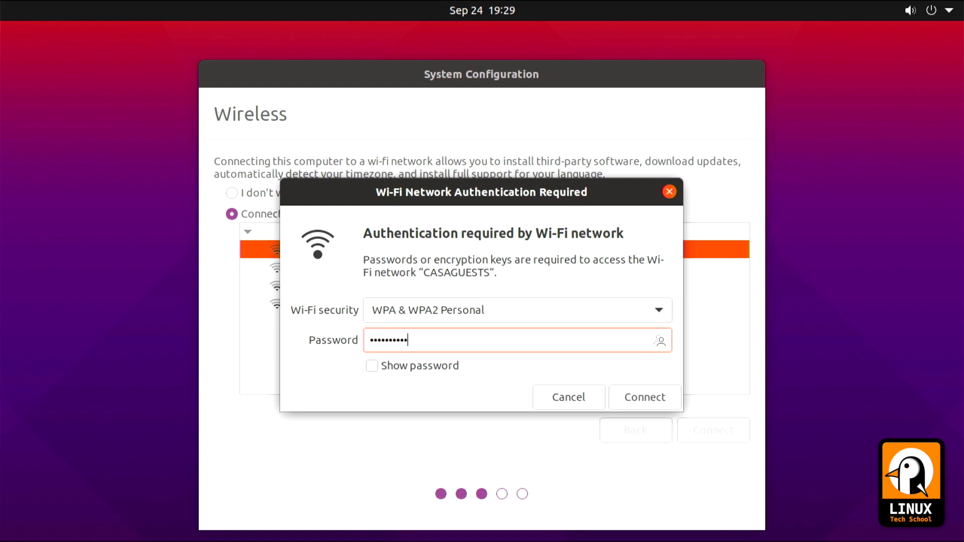
left_click(645, 397)
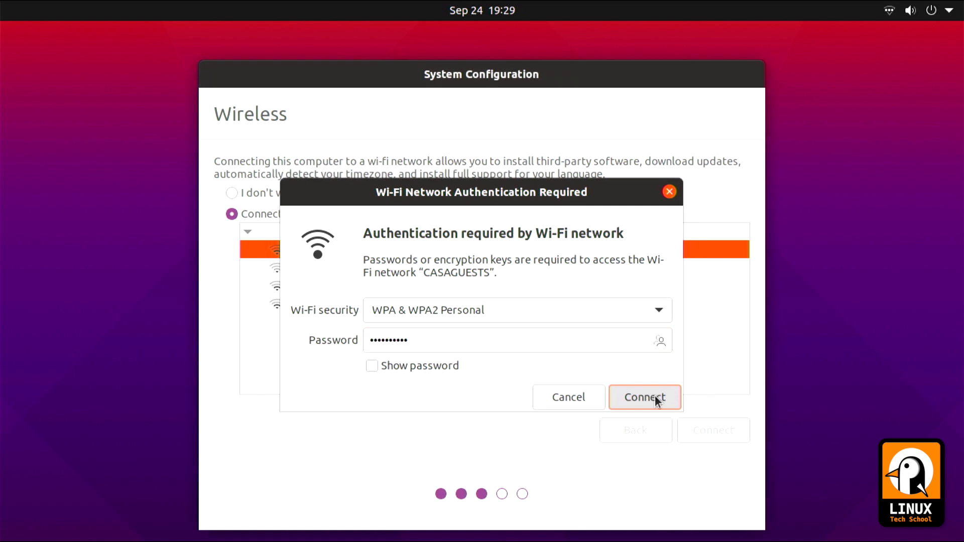
left_click(644, 398)
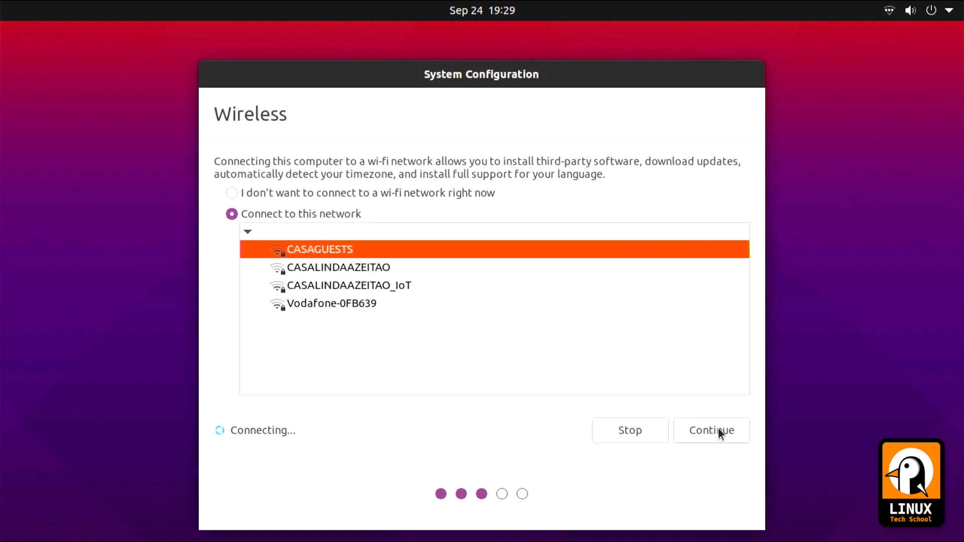
Continue past wireless, click Portugal on the map to choose Lisbon, and continue.
left_click(711, 431)
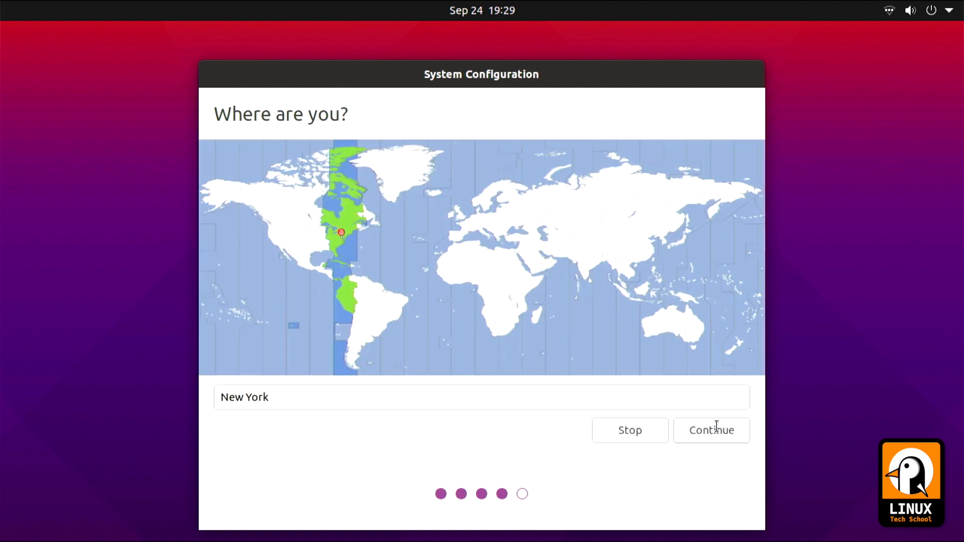
mouse_move(441, 240)
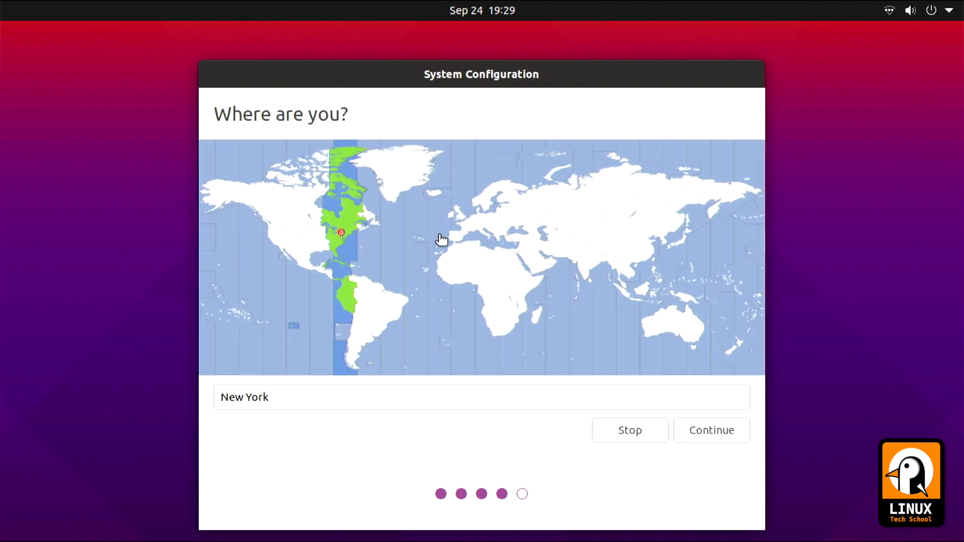
left_click(629, 430)
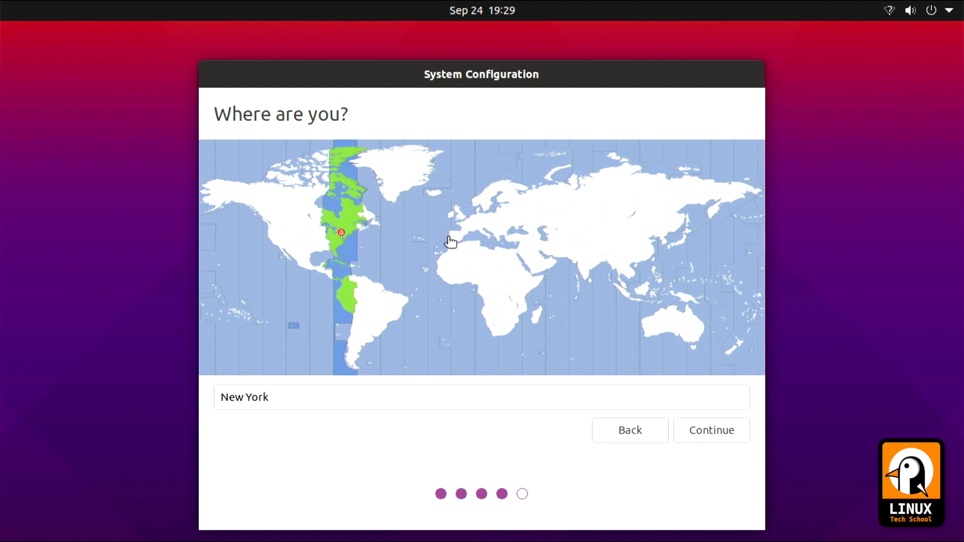
left_click(448, 231)
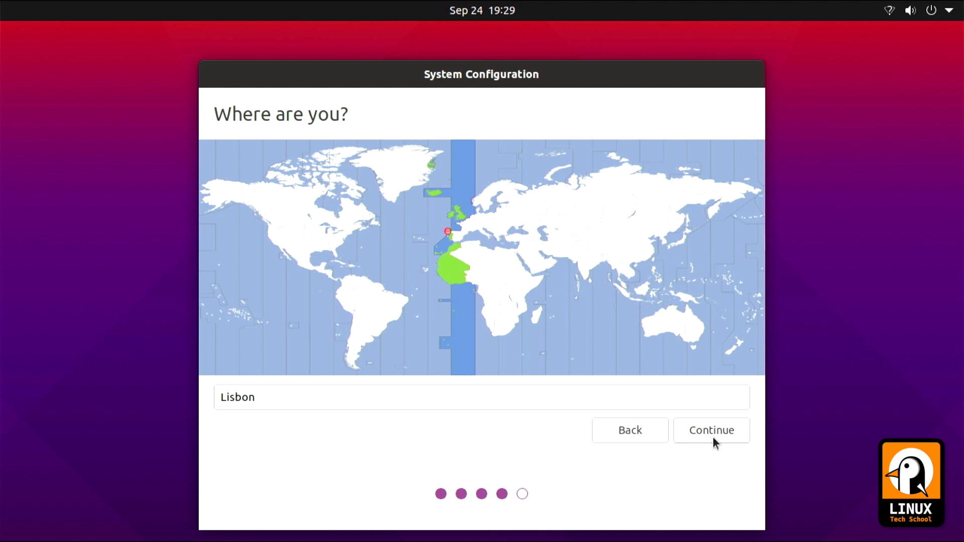
left_click(711, 430)
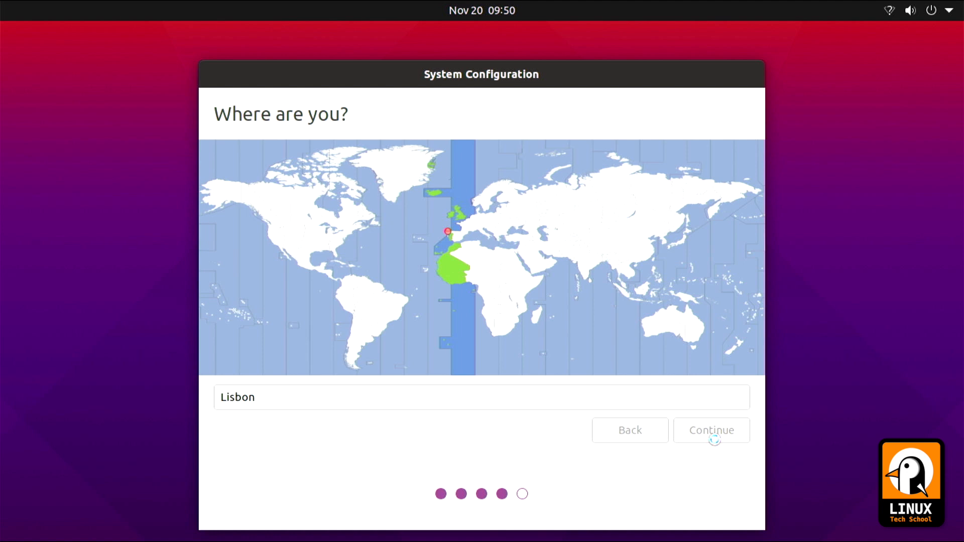
left_click(711, 430)
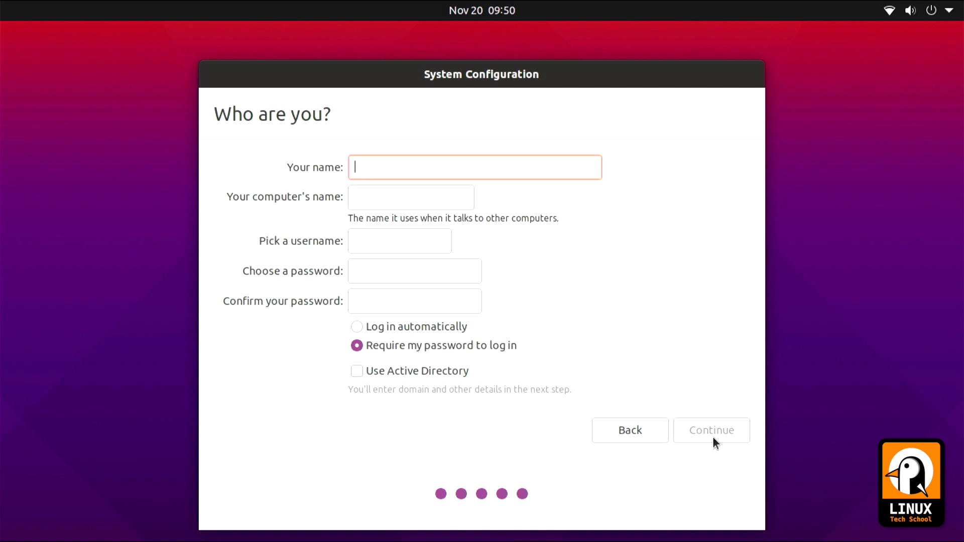
Enter name 'Rodrigo M', username 'rsmatias', edited computer name, and a confirmed password, then continue.
type("Rodrigo Matias")
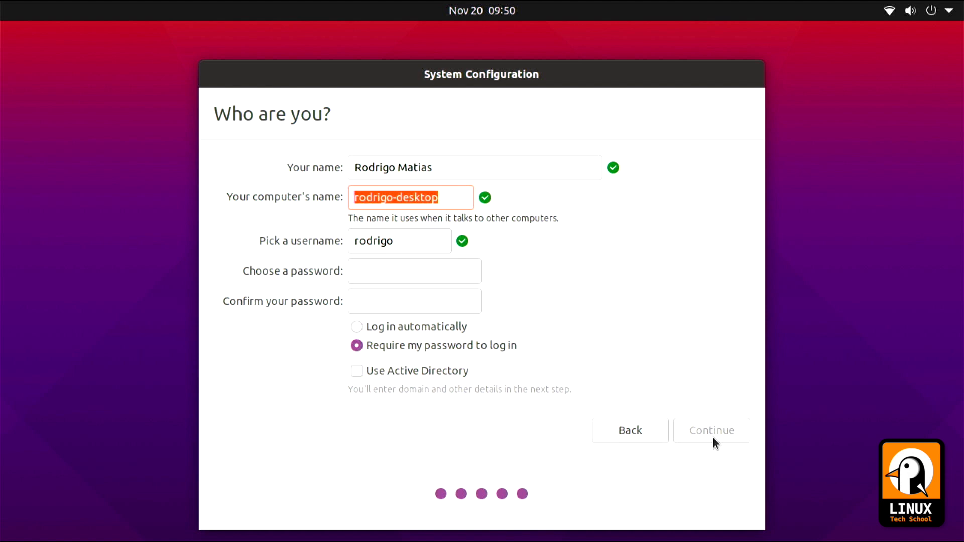
type("rsmatias")
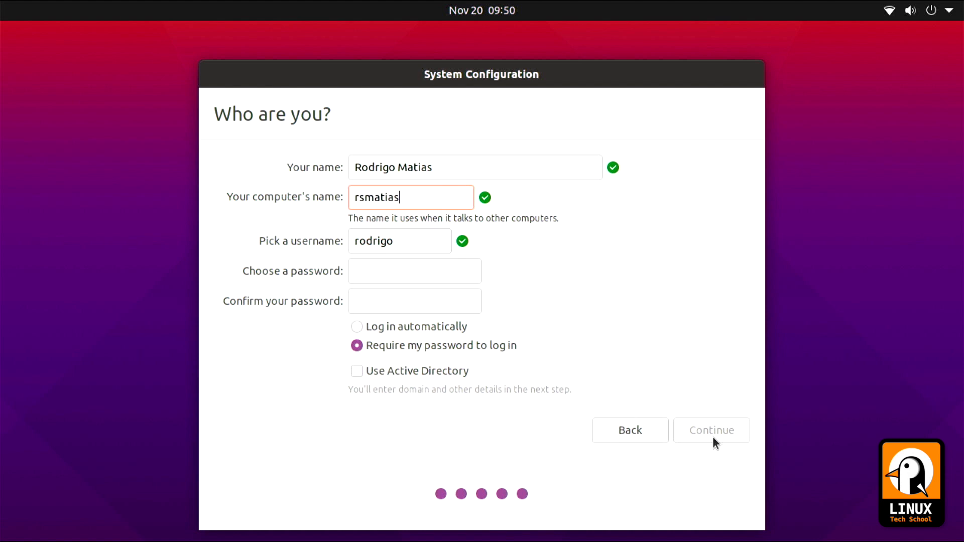
type("r")
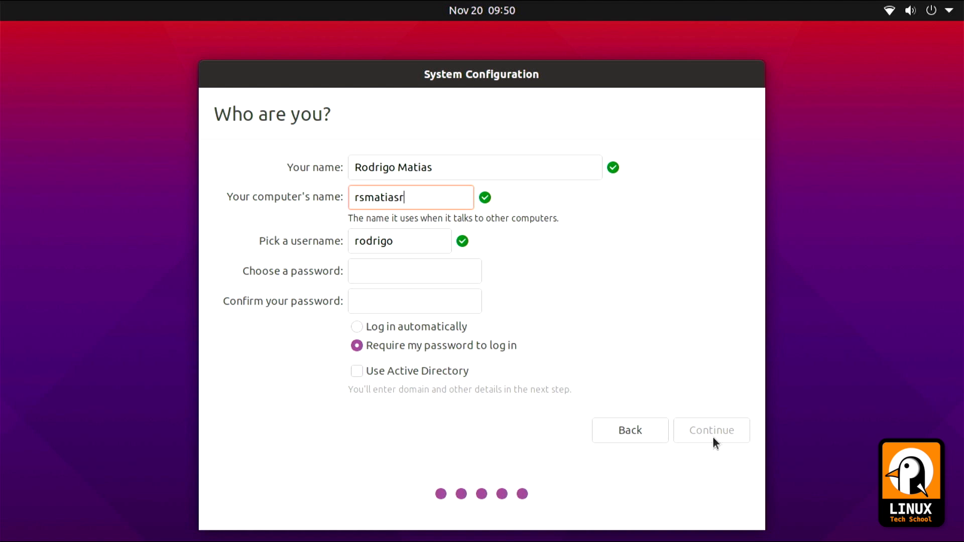
type("pi")
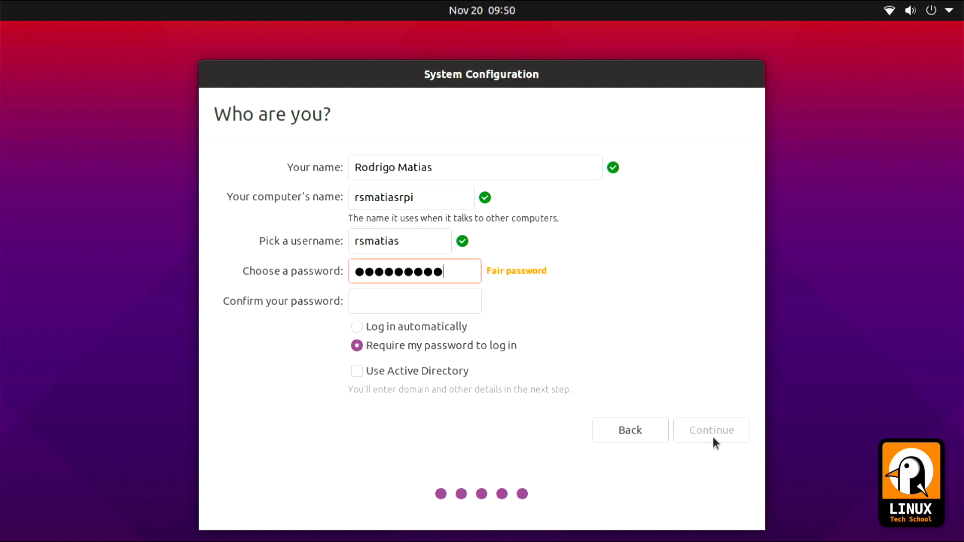
type("••••")
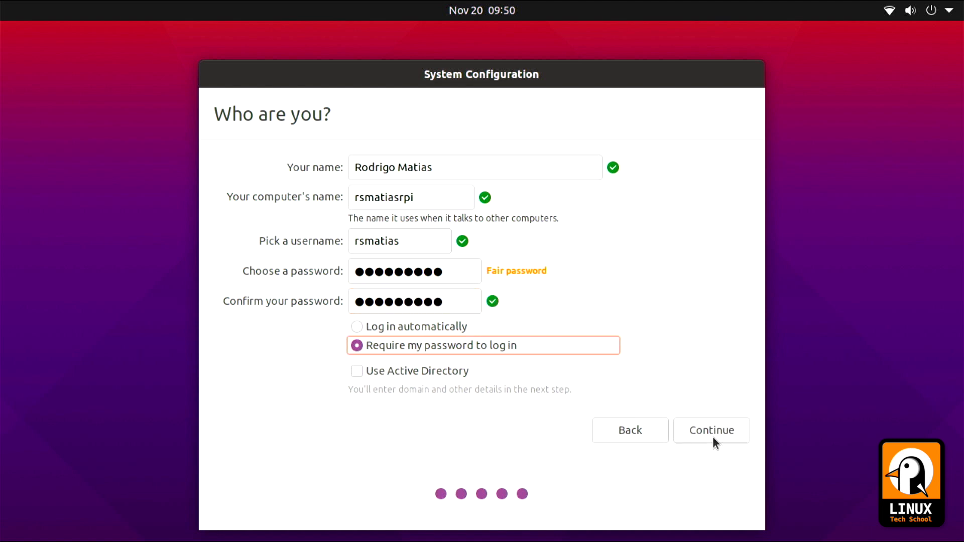
left_click(711, 430)
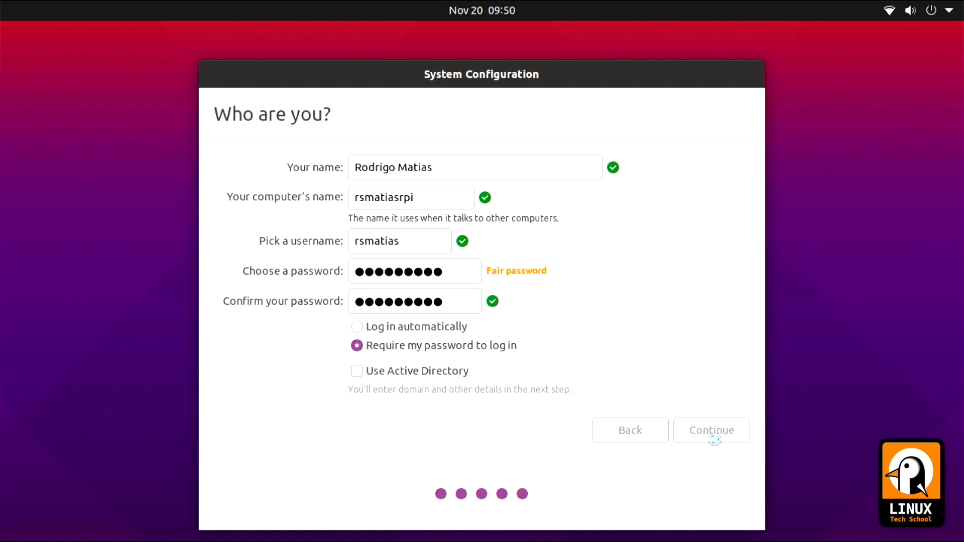
Browse the new-features slideshow while setup runs until changes are applied.
left_click(711, 430)
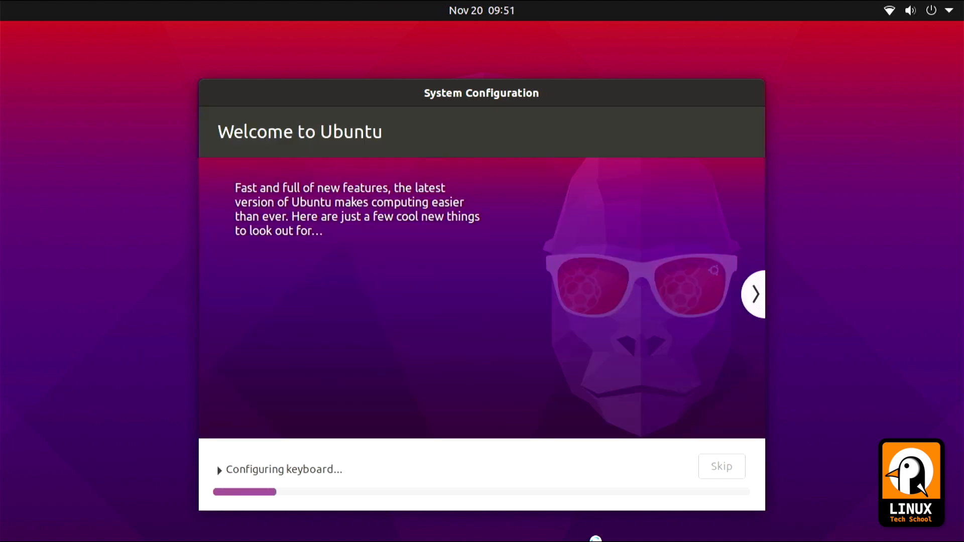
left_click(755, 294)
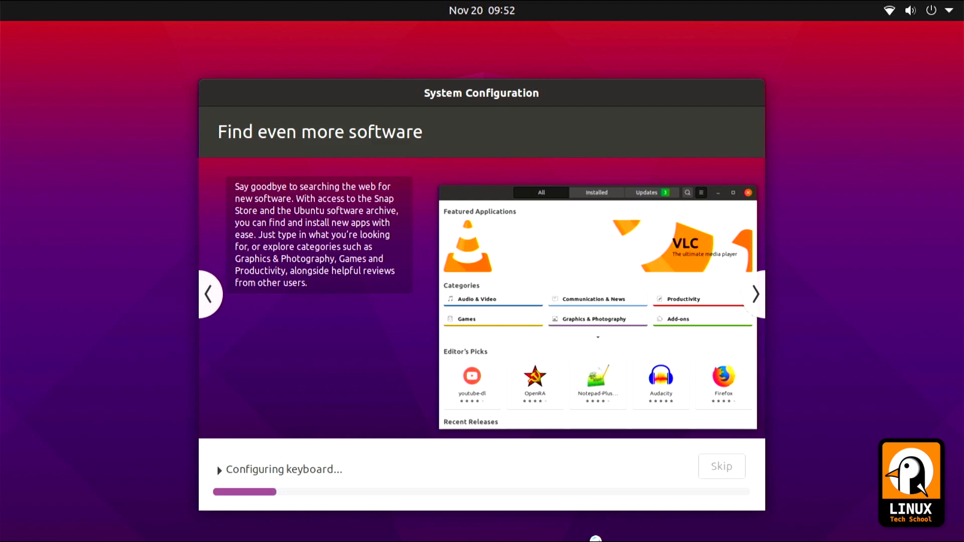
left_click(756, 293)
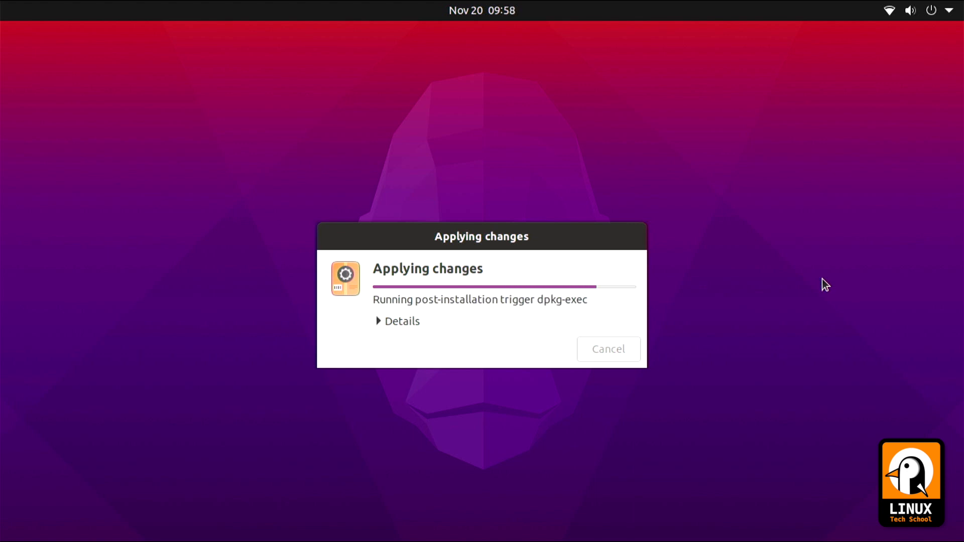
mouse_move(346, 32)
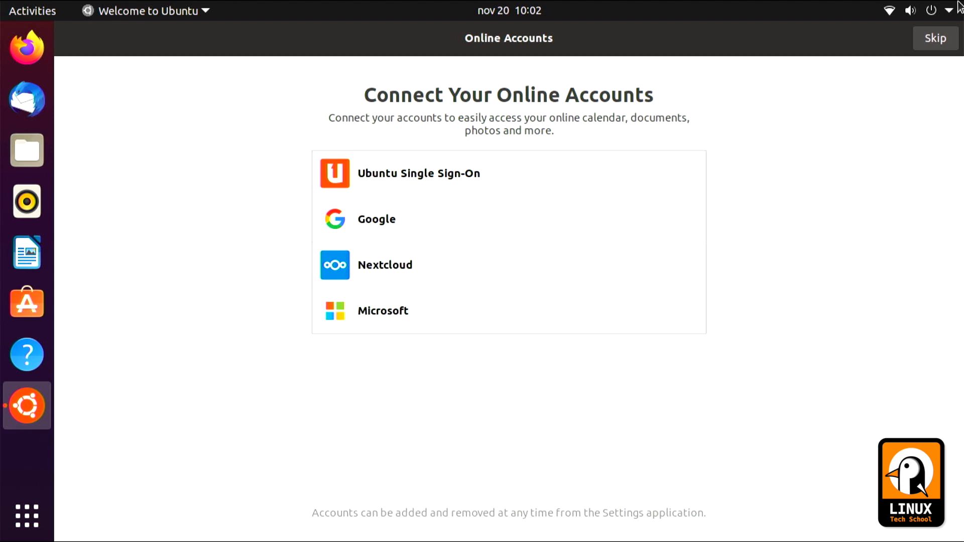
Skip online accounts, keep system info sharing, leave location services off, and finish.
left_click(935, 38)
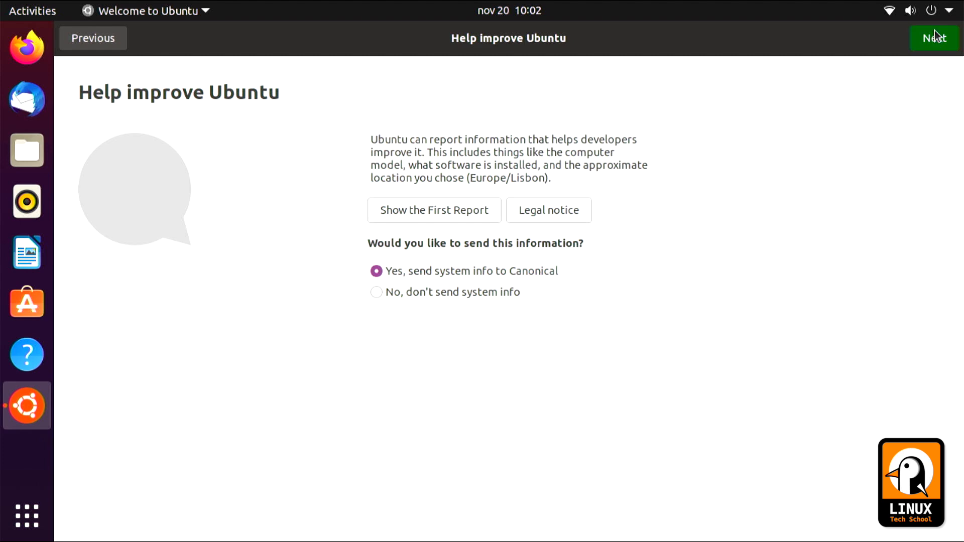
left_click(934, 38)
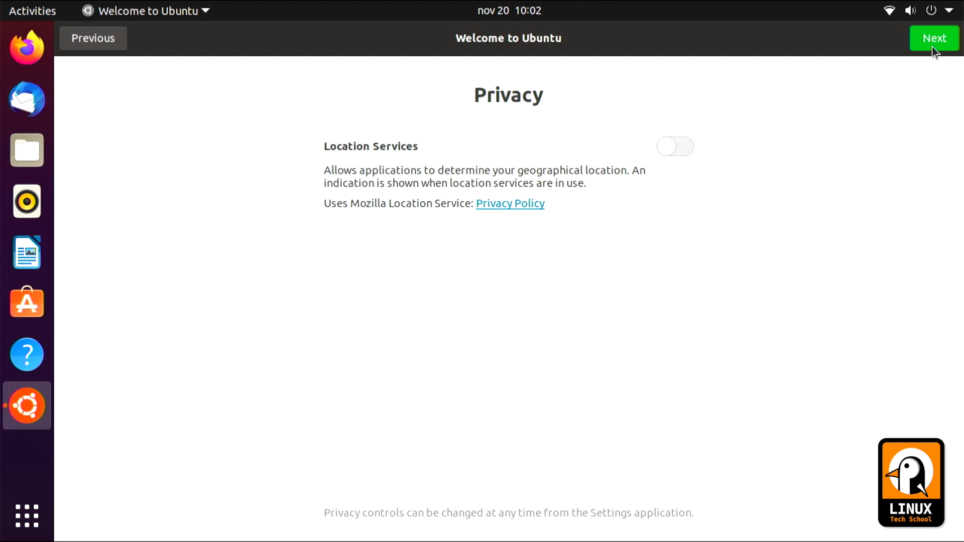
left_click(934, 37)
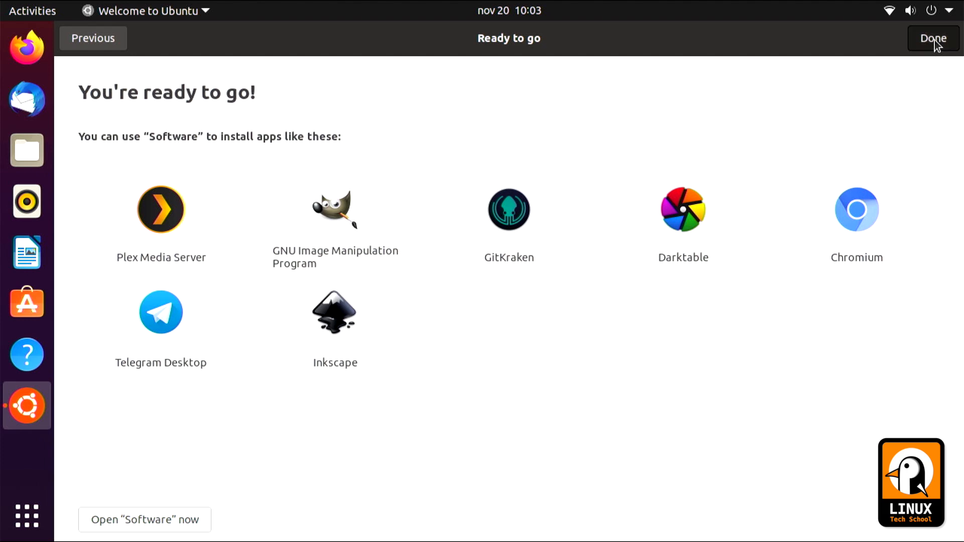
left_click(932, 38)
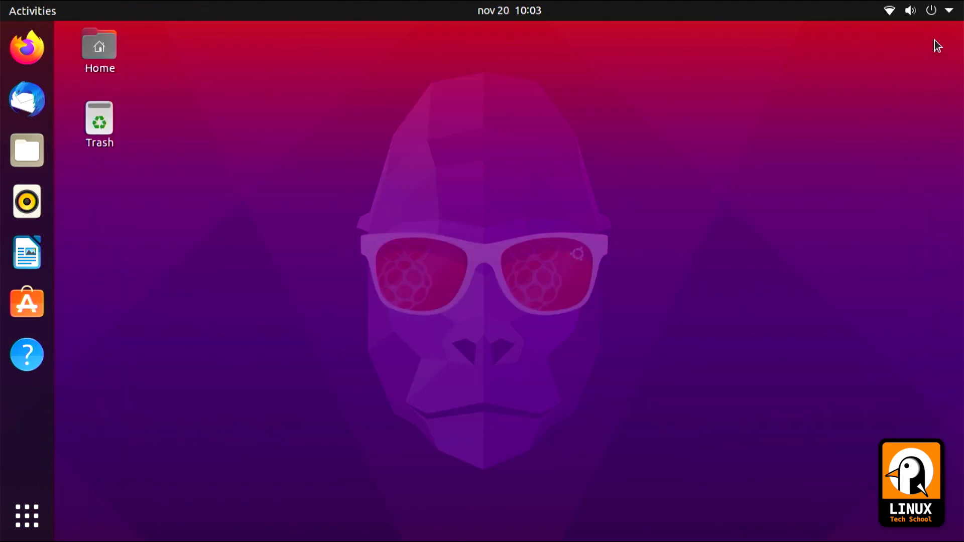
mouse_move(369, 249)
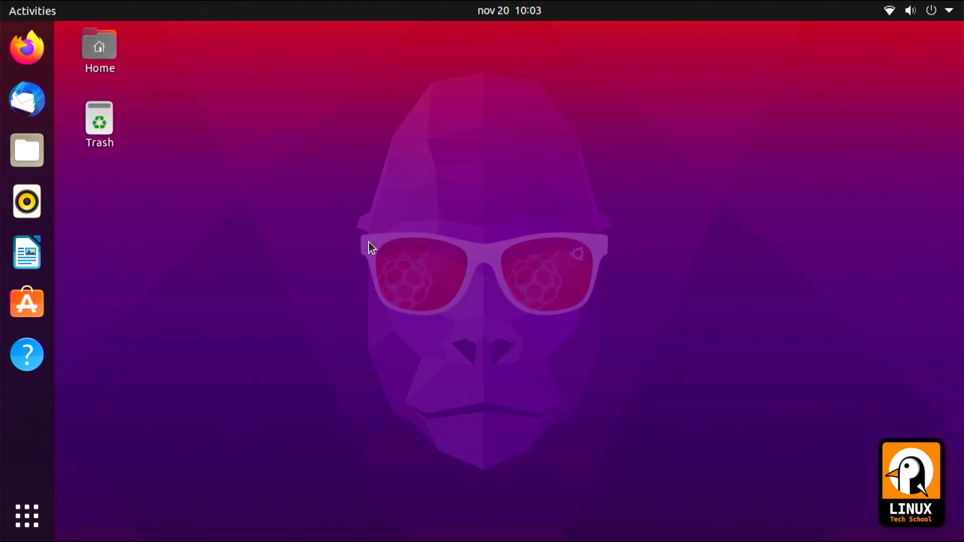
Launch Display Settings from the desktop's right-click menu.
right_click(369, 247)
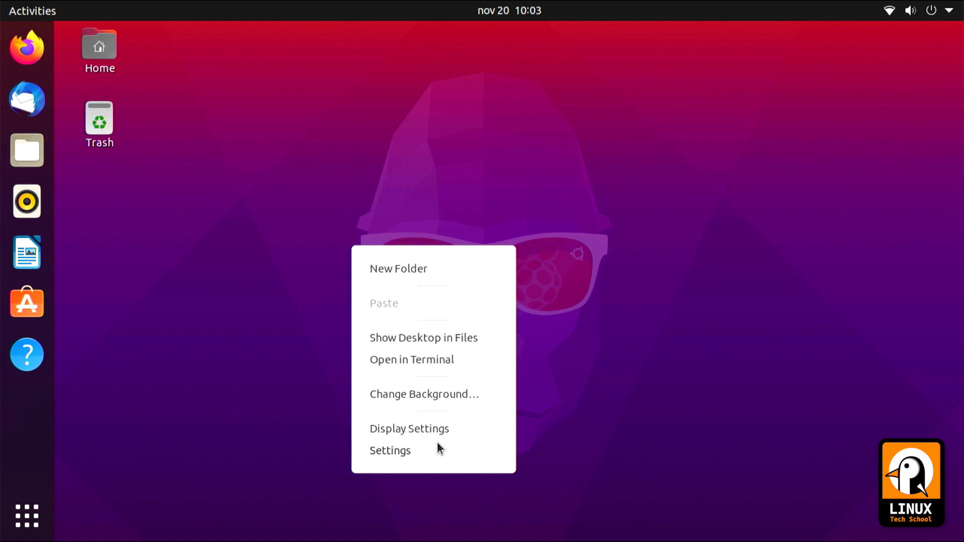
left_click(409, 428)
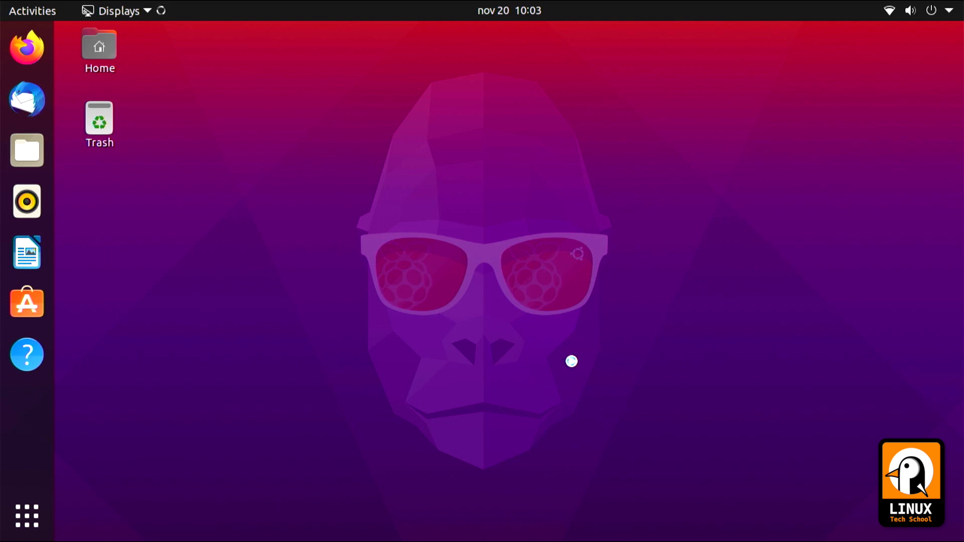
left_click(26, 406)
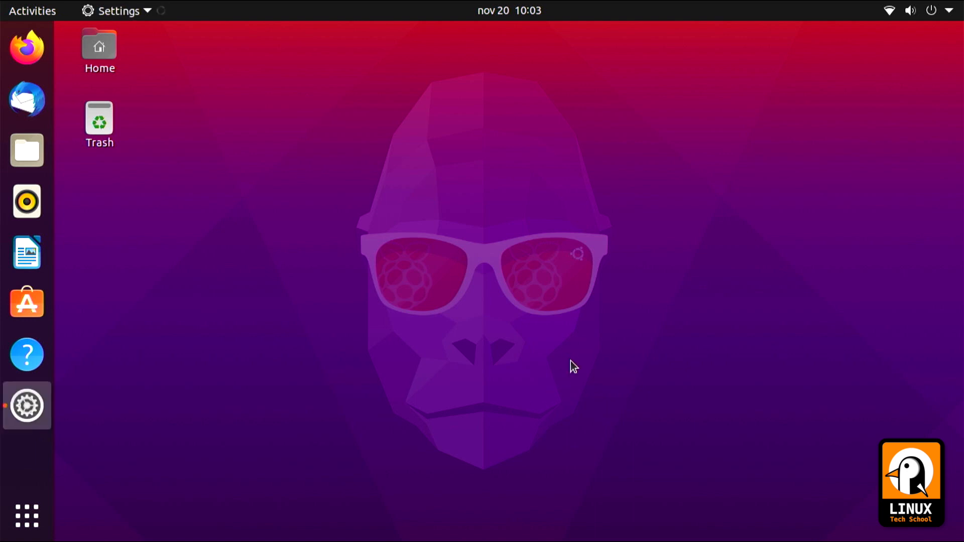
Apply and keep the 1920 × 1080i resolution in Displays.
left_click(27, 406)
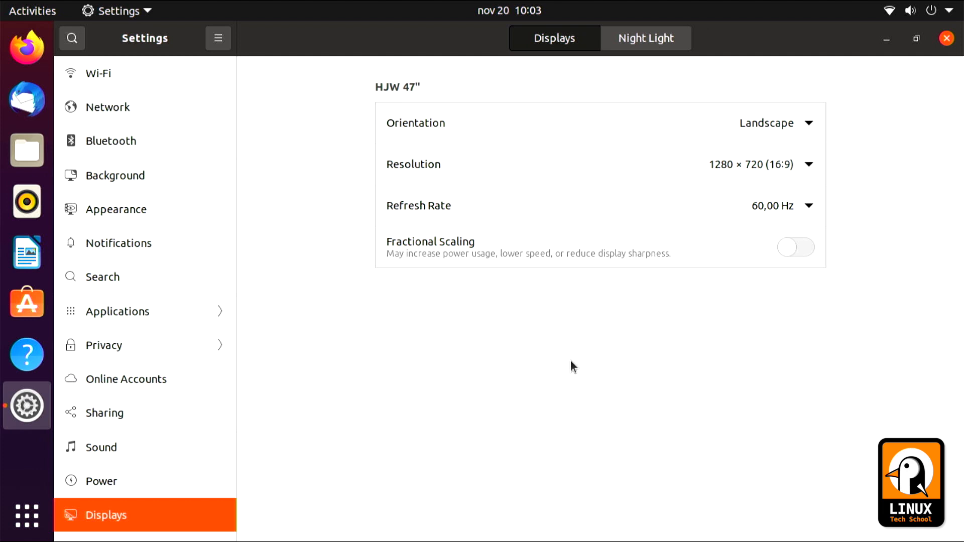
mouse_move(546, 342)
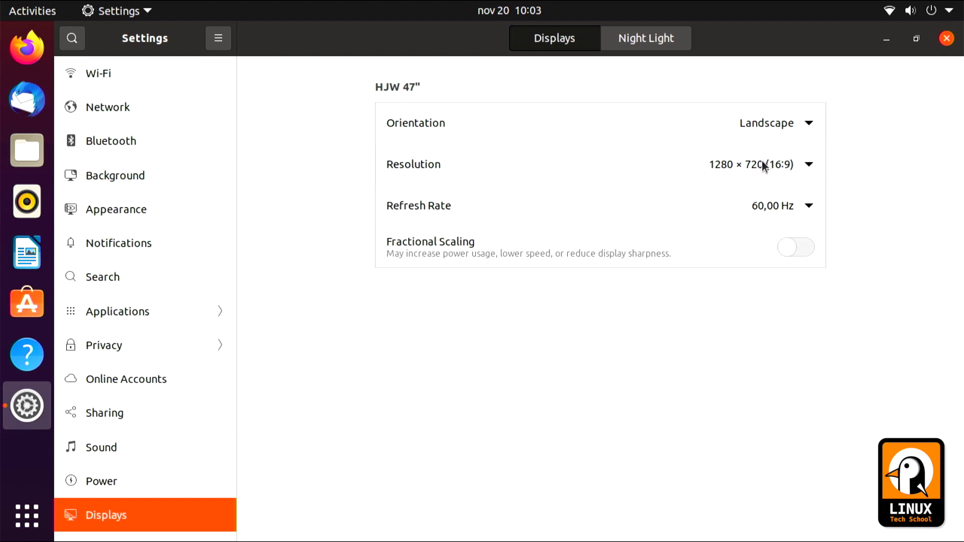
left_click(808, 165)
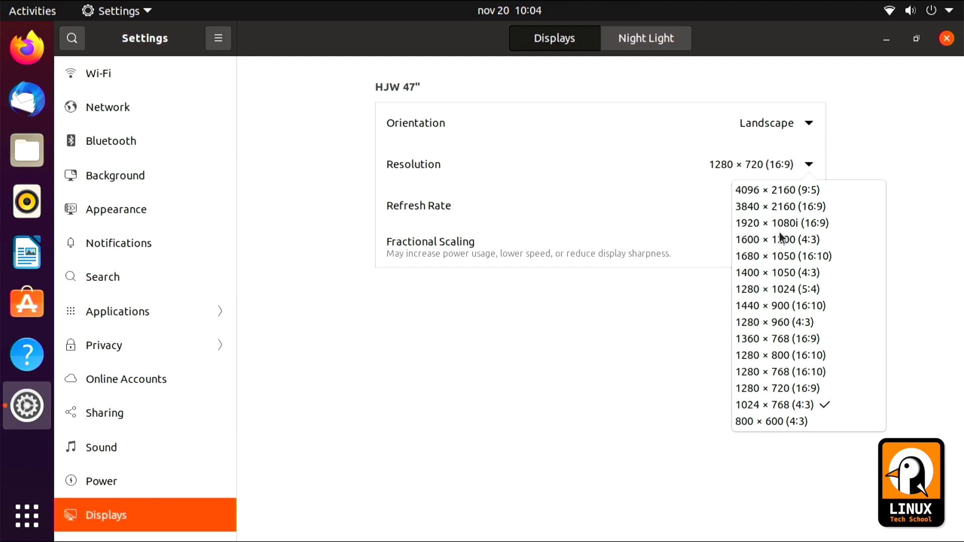
mouse_move(793, 220)
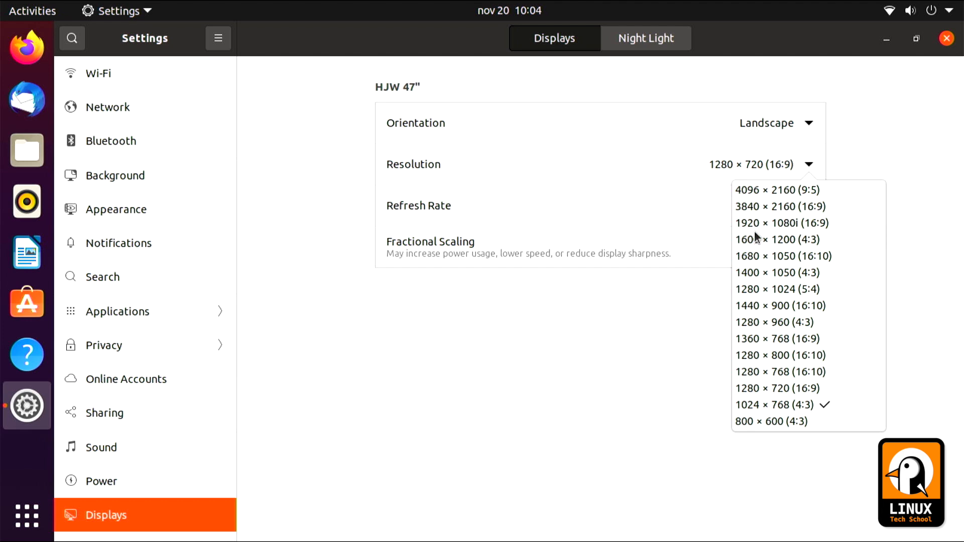
mouse_move(759, 227)
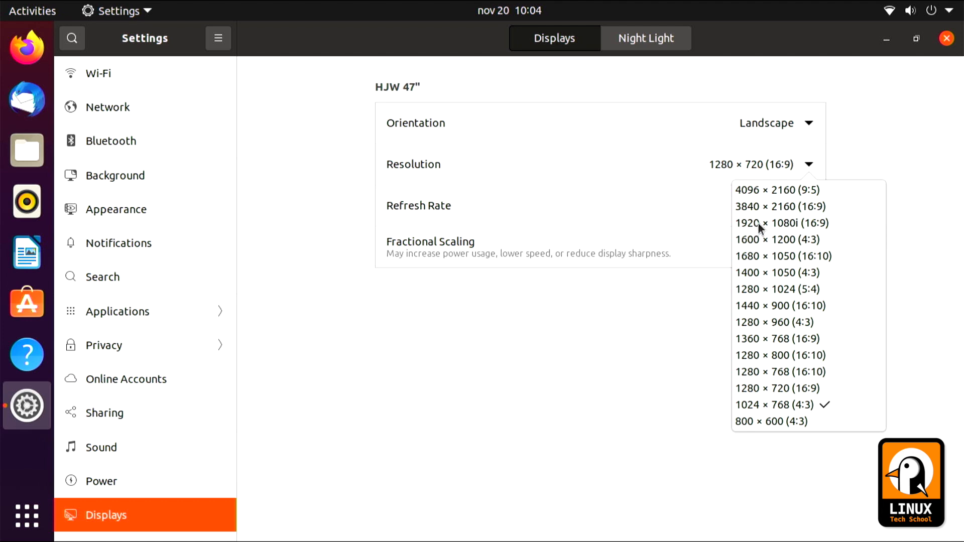
left_click(781, 222)
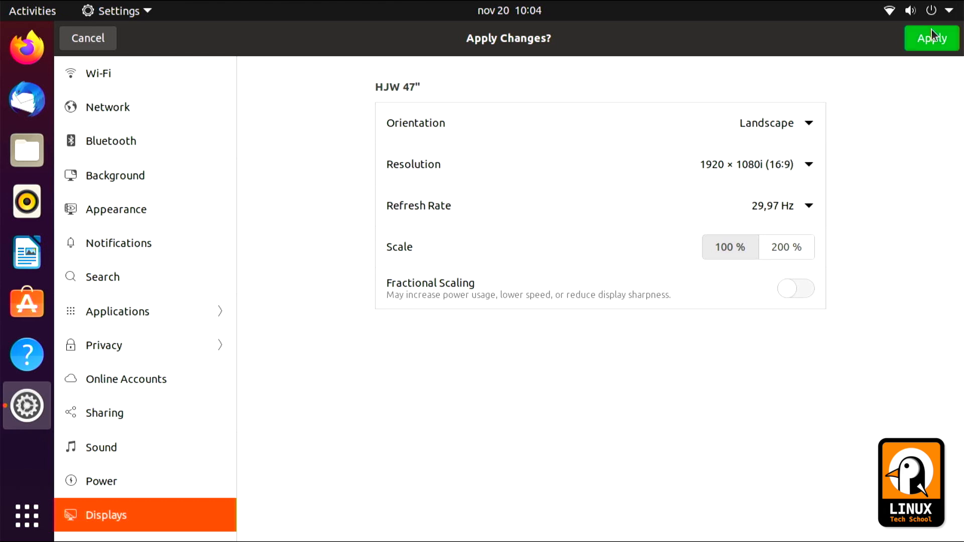
left_click(931, 38)
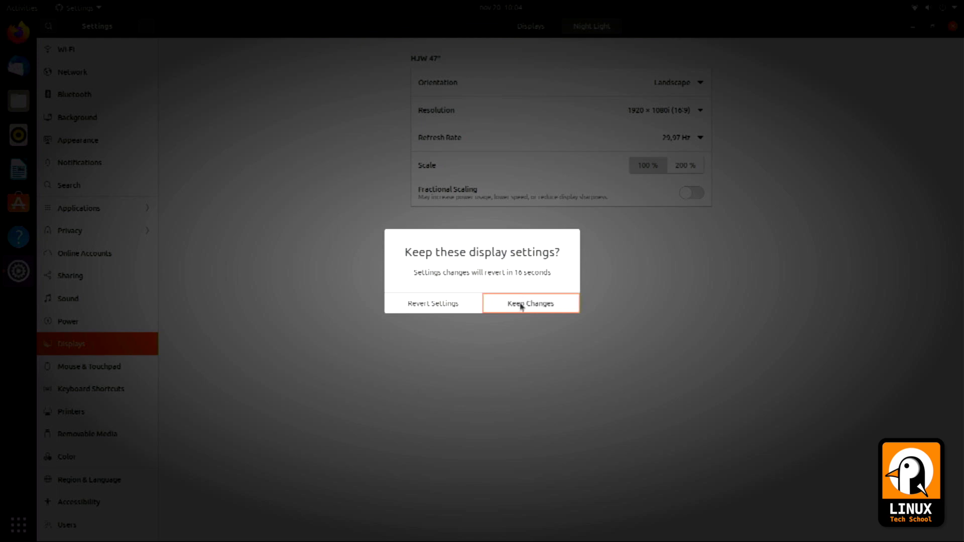
left_click(530, 303)
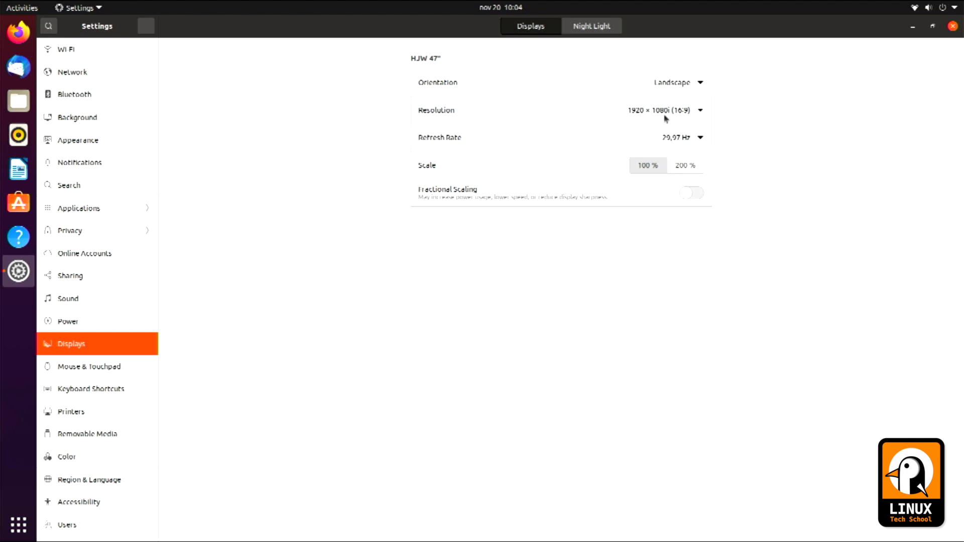
Switch the resolution to 1680 × 1050, then apply and keep it.
left_click(699, 110)
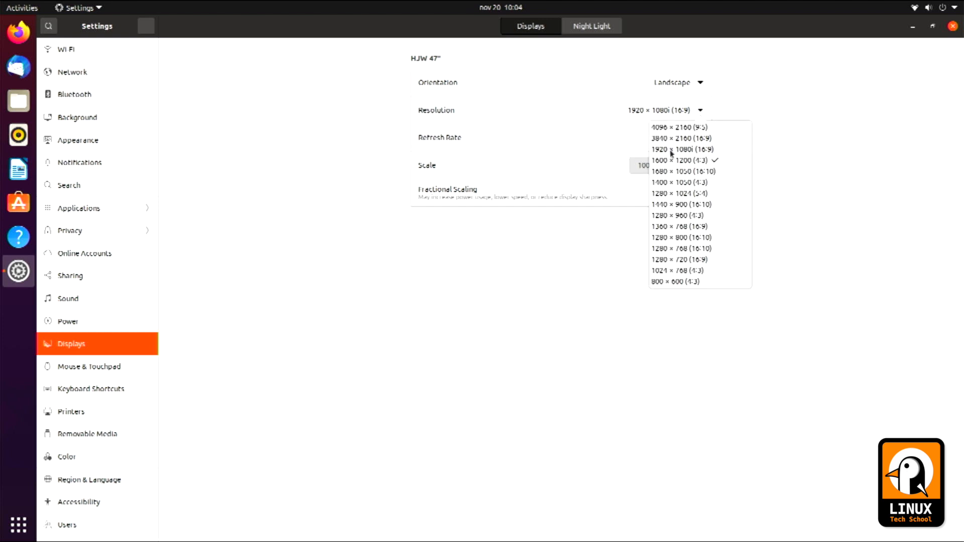
left_click(682, 170)
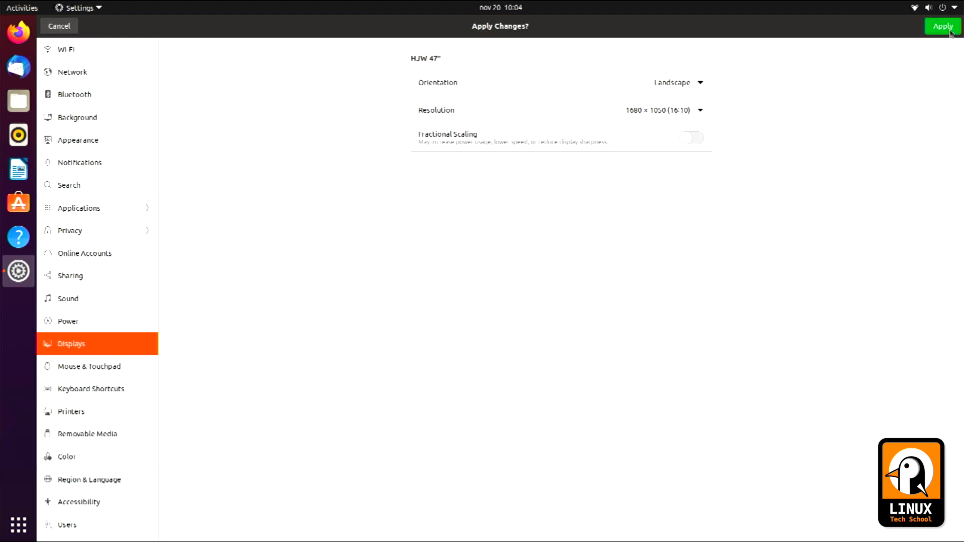
left_click(942, 25)
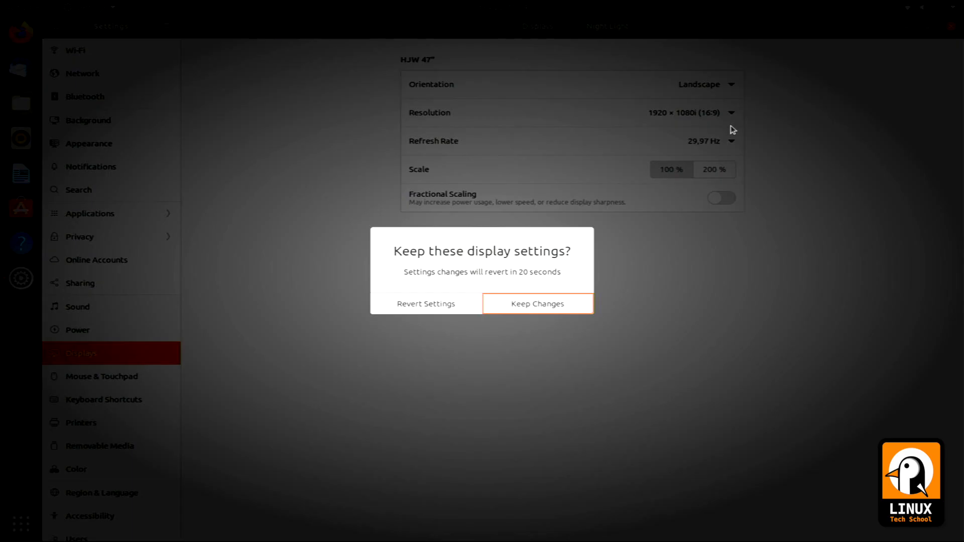
left_click(537, 304)
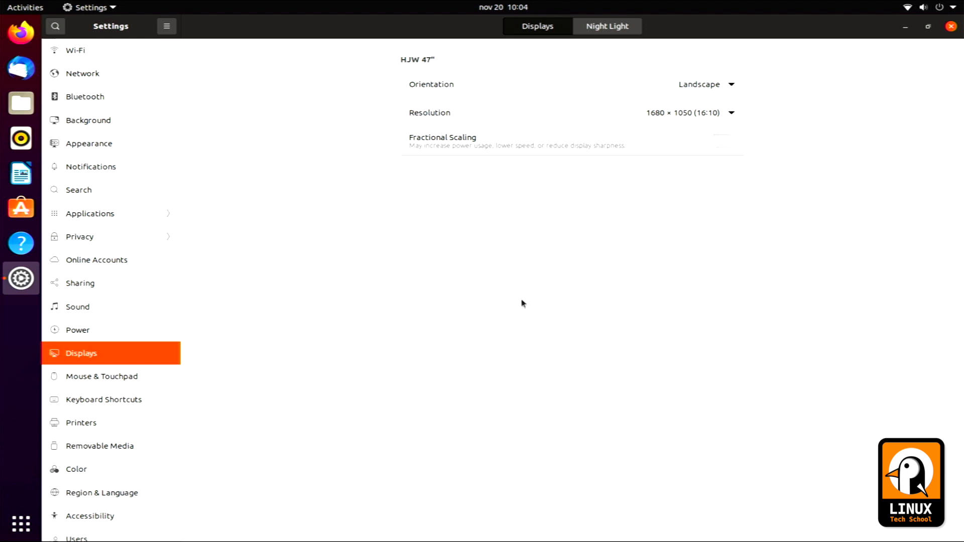
mouse_move(901, 70)
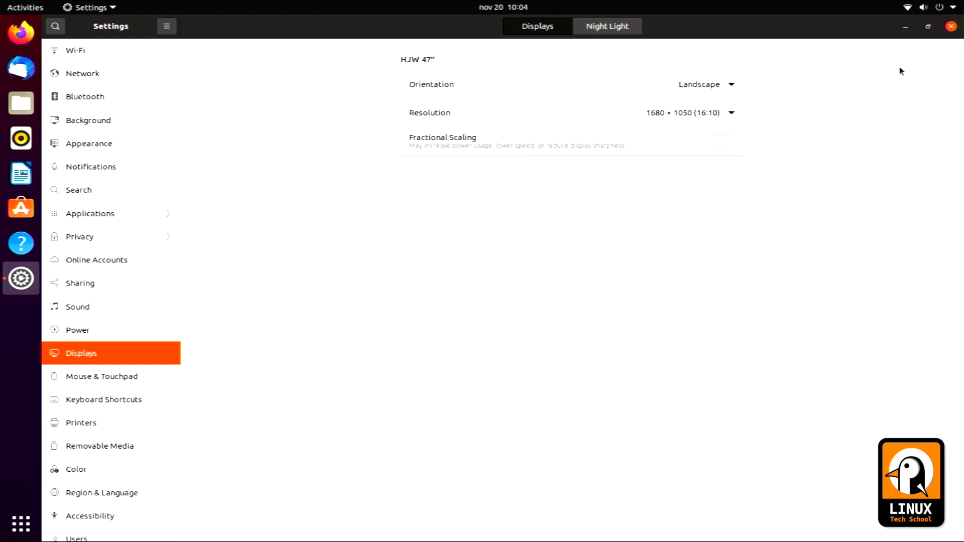
mouse_move(951, 27)
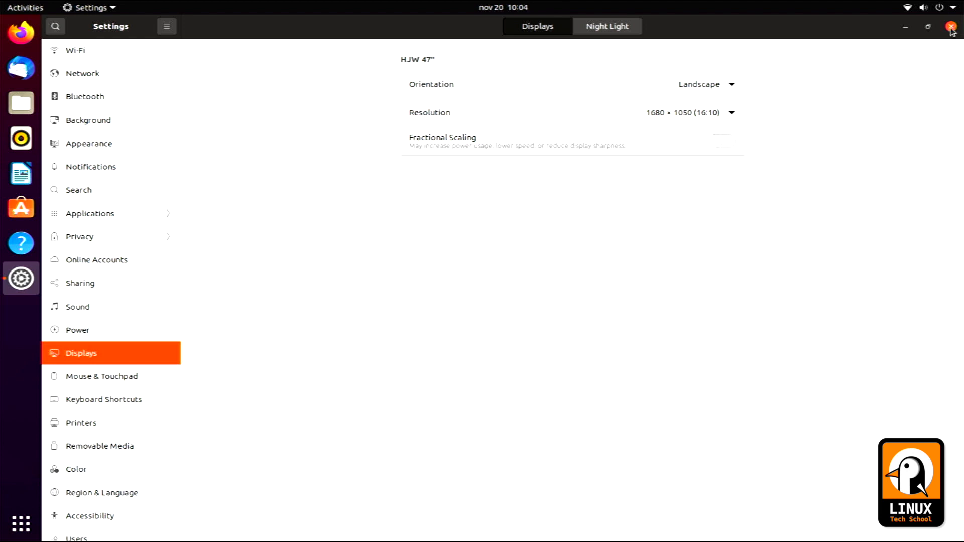
Close Settings and launch Firefox from the dock.
left_click(953, 27)
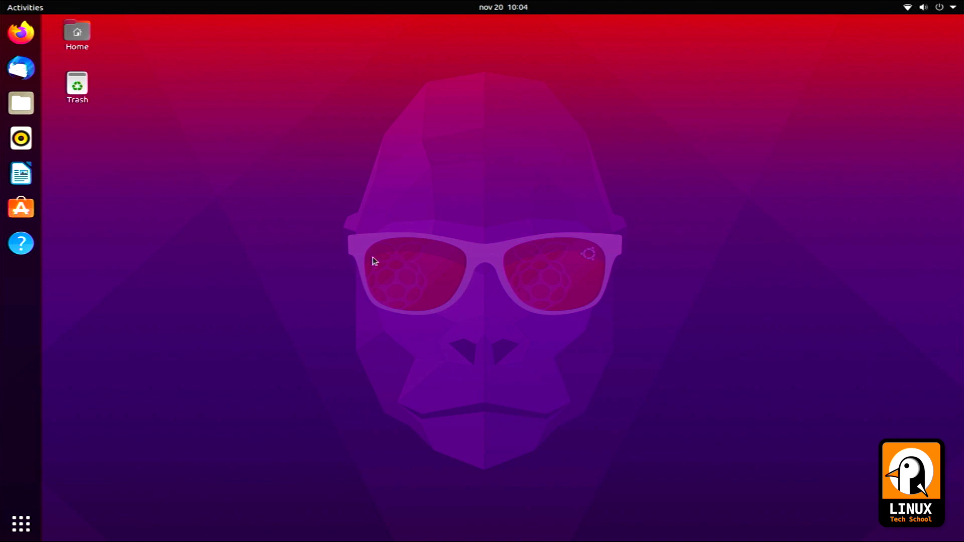
mouse_move(20, 32)
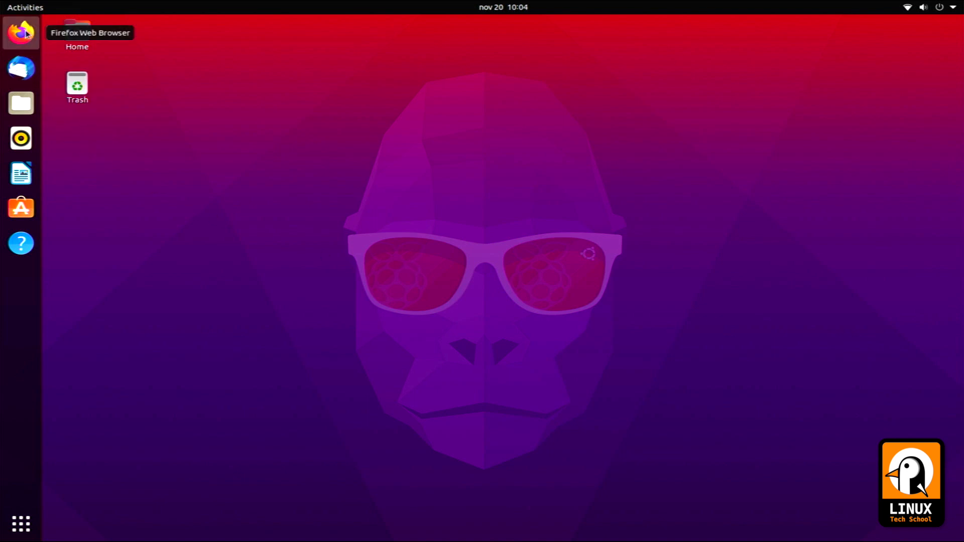
left_click(20, 32)
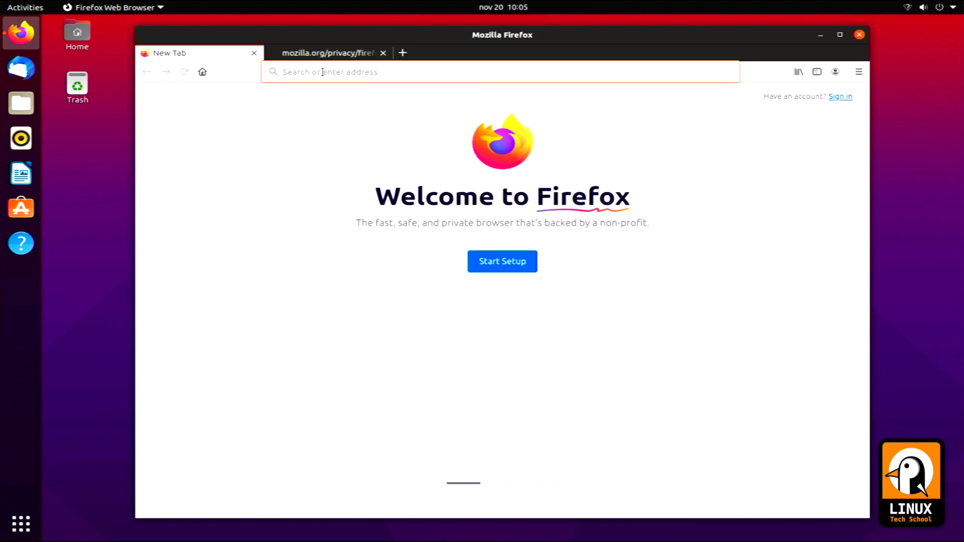
type("www.r")
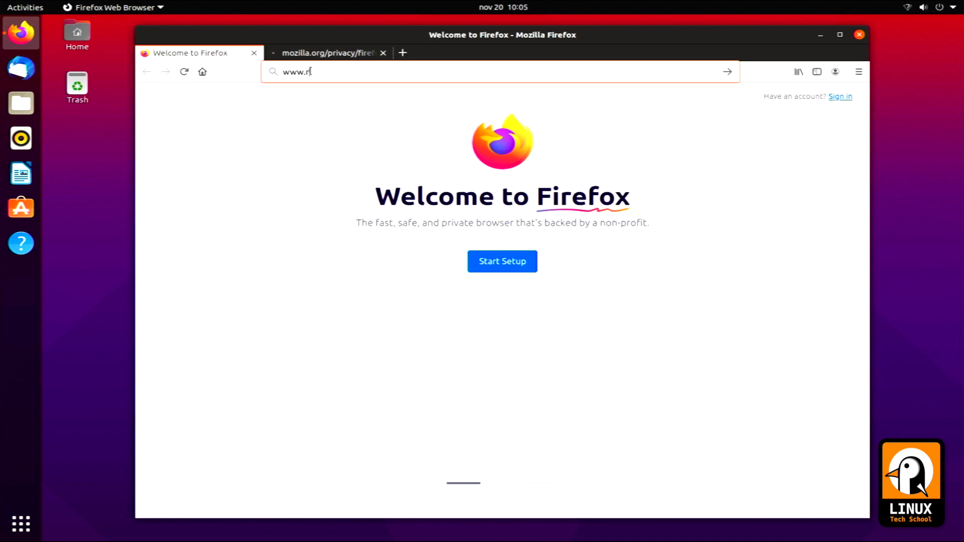
type("aspberrypi")
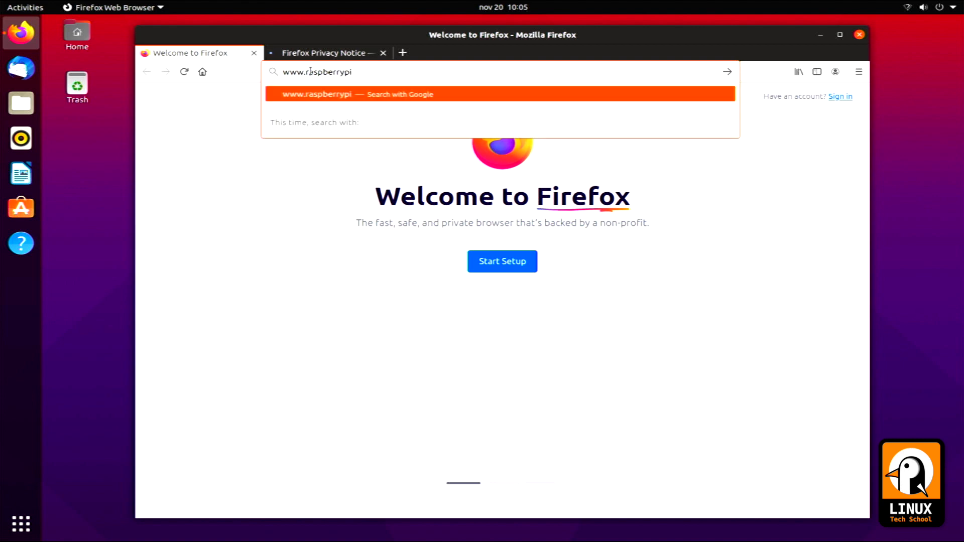
type(".org")
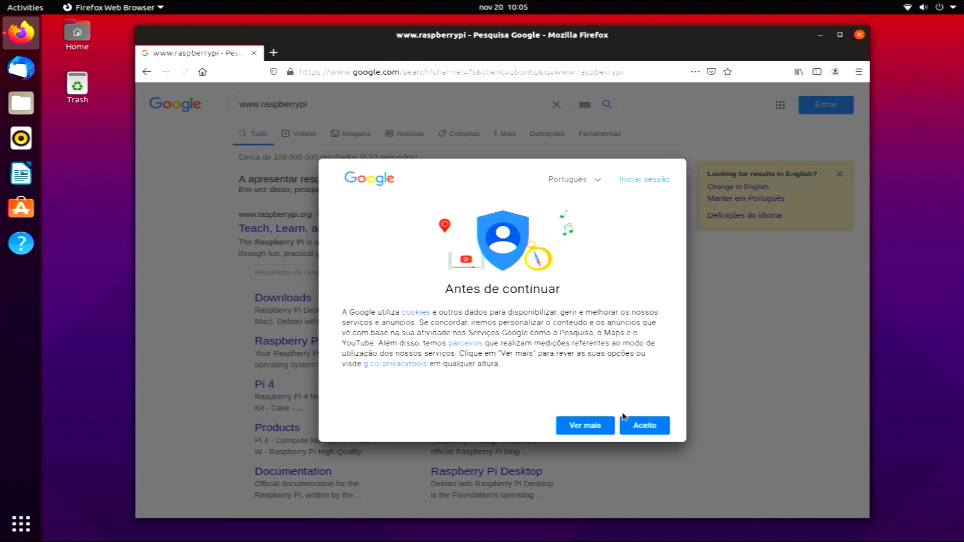
left_click(644, 426)
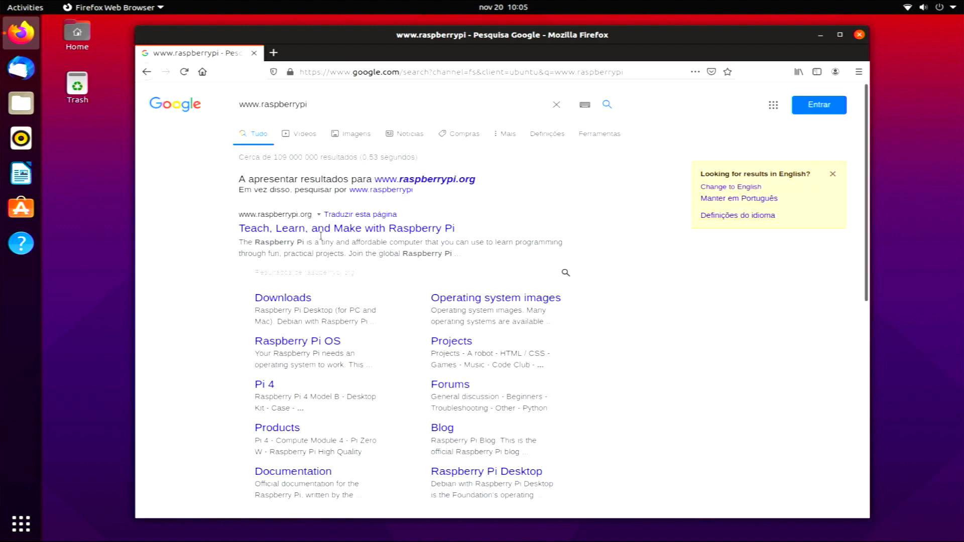
left_click(346, 228)
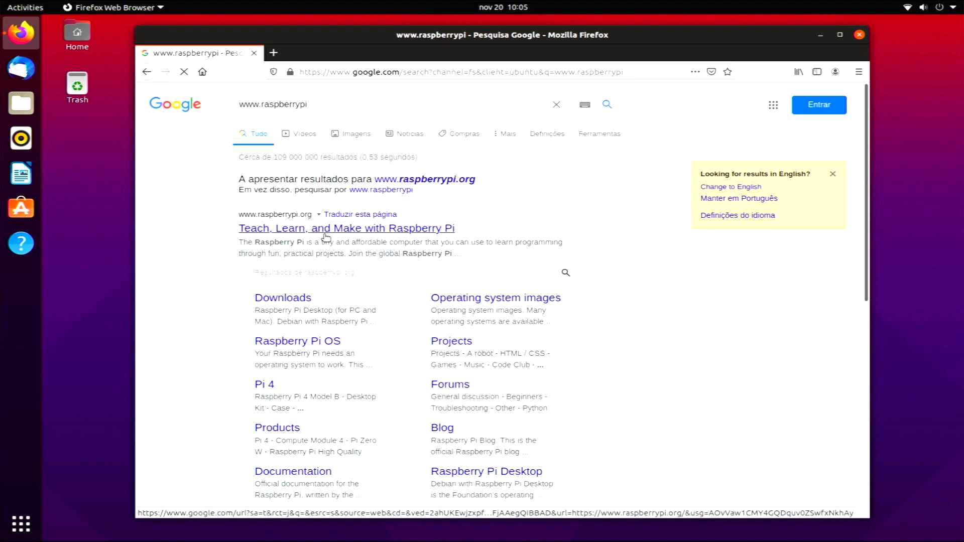
left_click(346, 228)
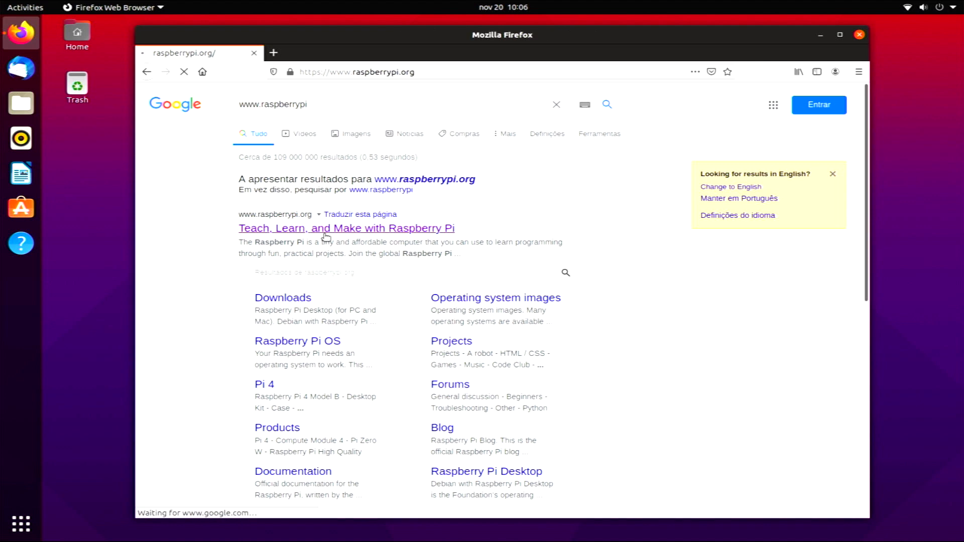
left_click(345, 228)
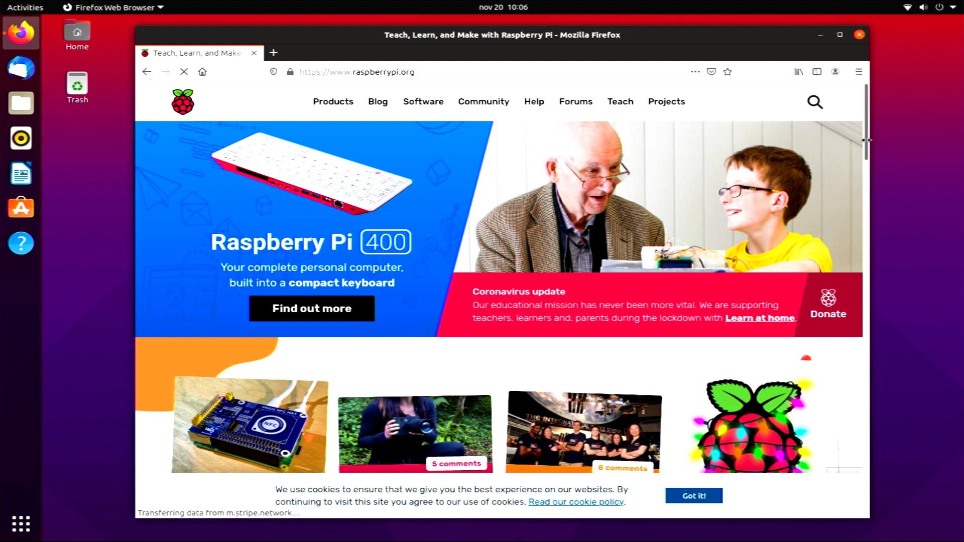
right_click(867, 140)
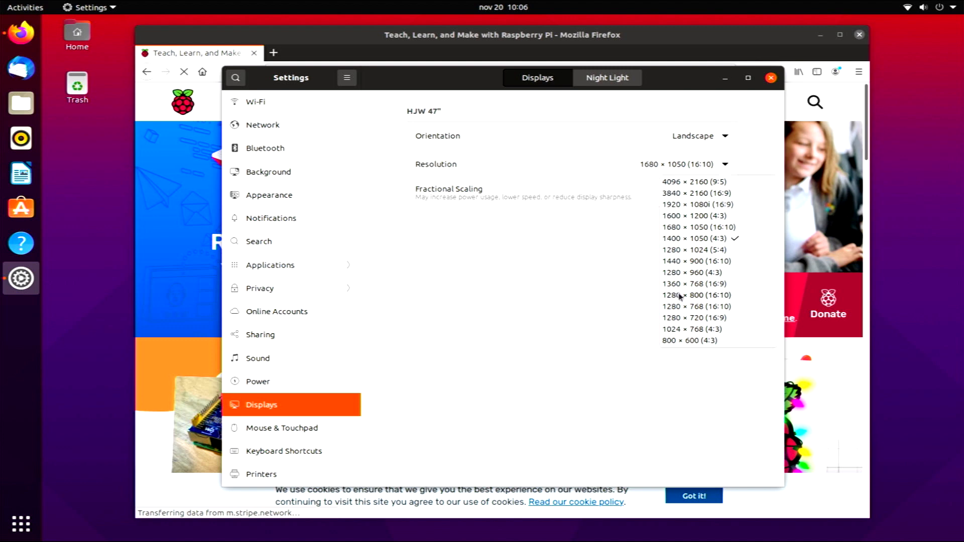
Choose 1280 × 800 (16:10) in Displays, then apply and keep it.
left_click(694, 295)
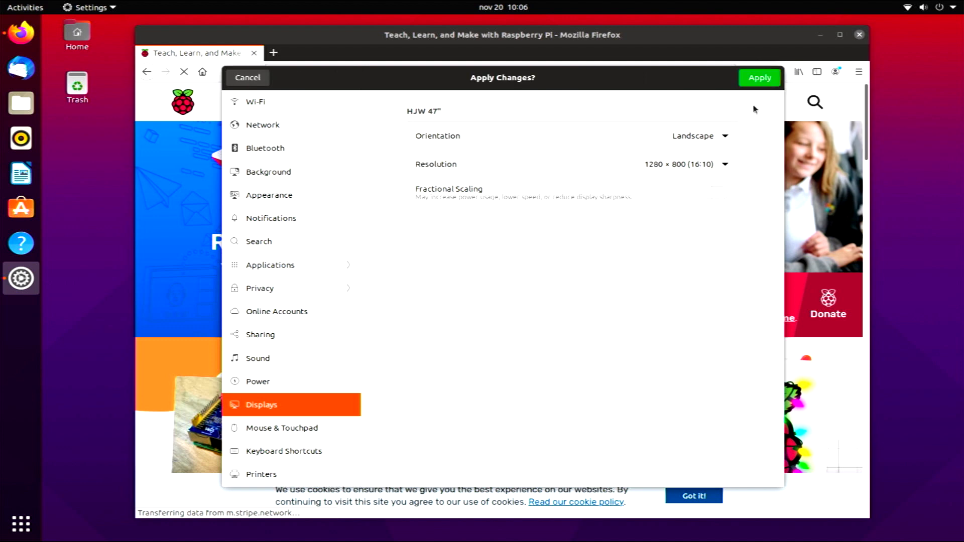
left_click(759, 77)
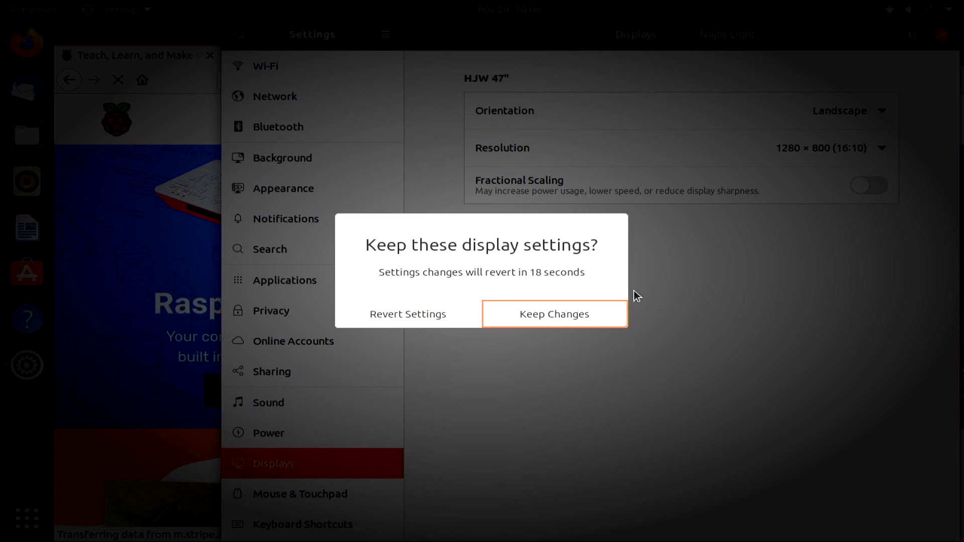
left_click(553, 314)
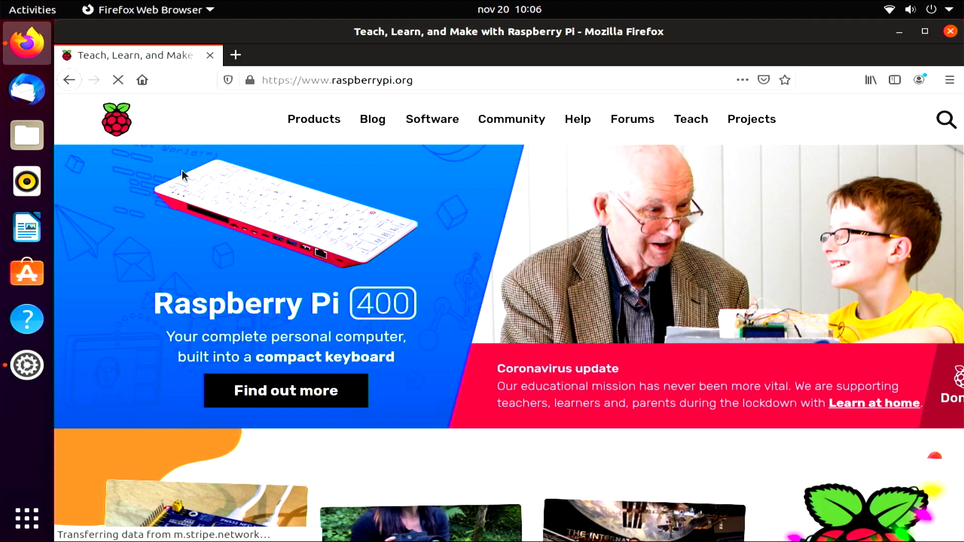
mouse_move(269, 170)
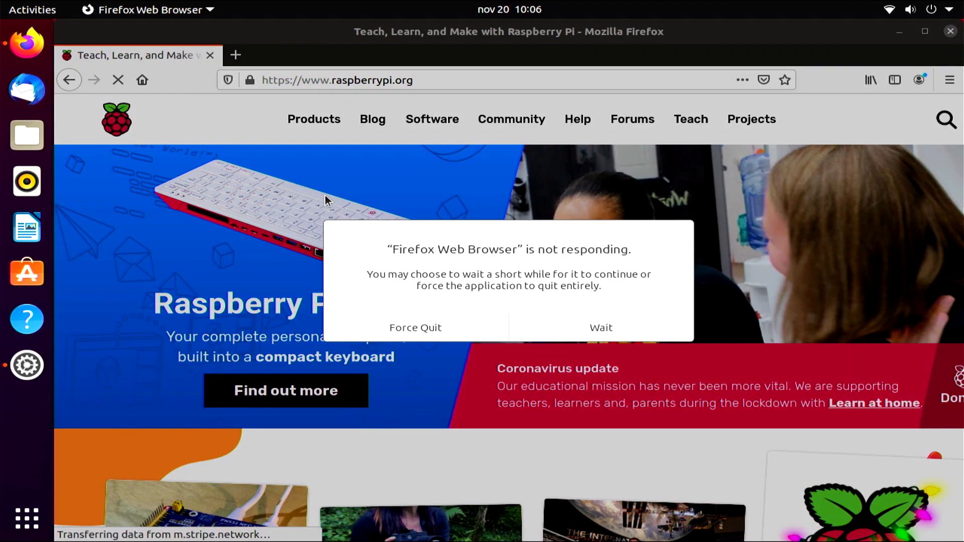
mouse_move(616, 342)
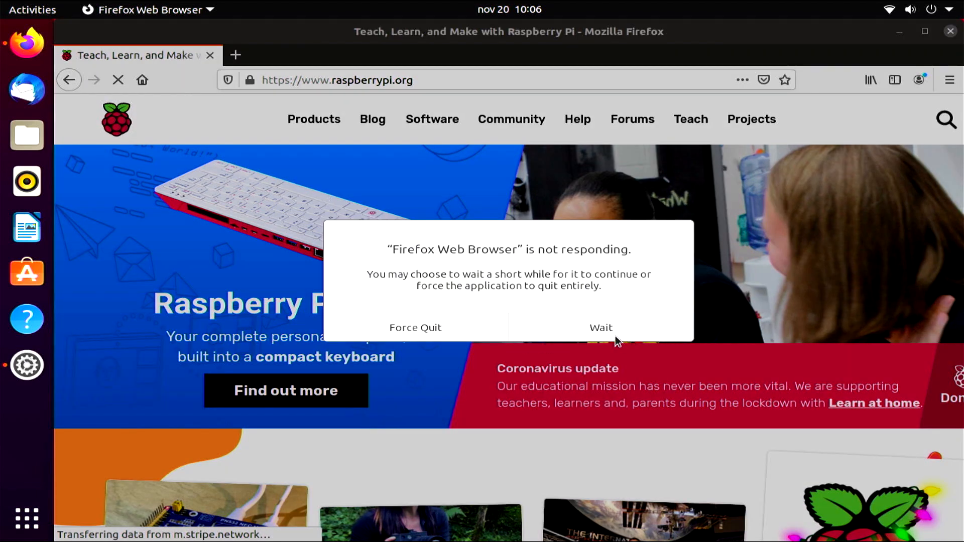
mouse_move(416, 328)
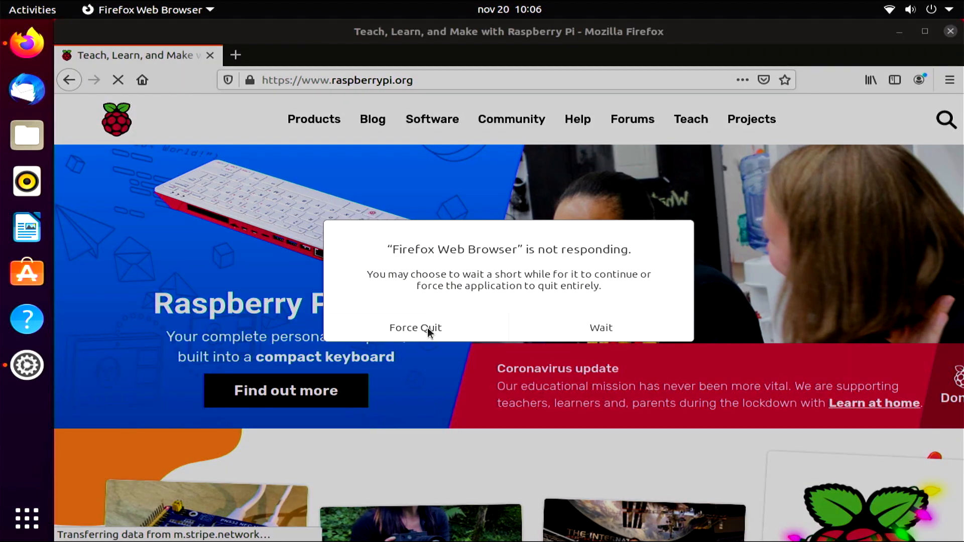
Dismiss the 'Firefox Web Browser is not responding' dialog.
left_click(600, 327)
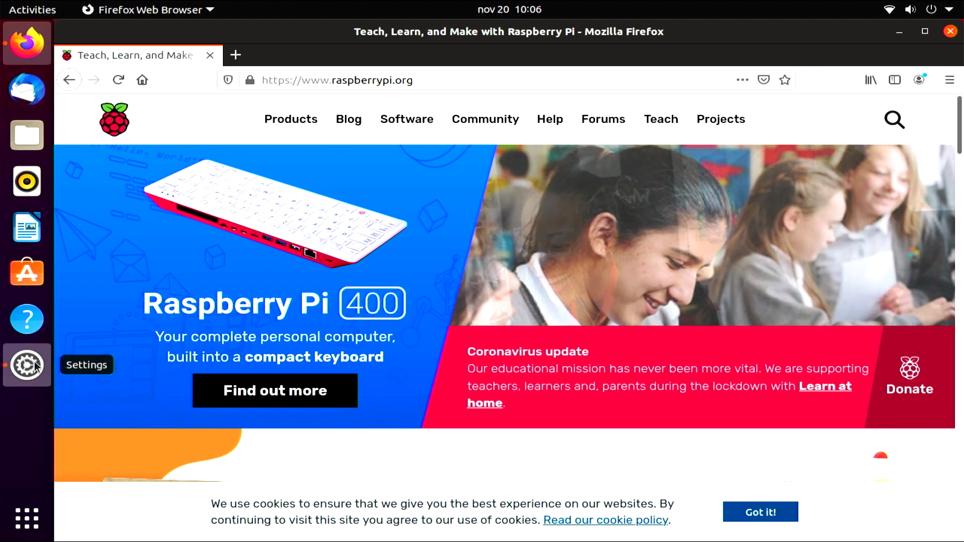
Set Appearance window colors from Standard to Dark, then close Settings.
left_click(26, 365)
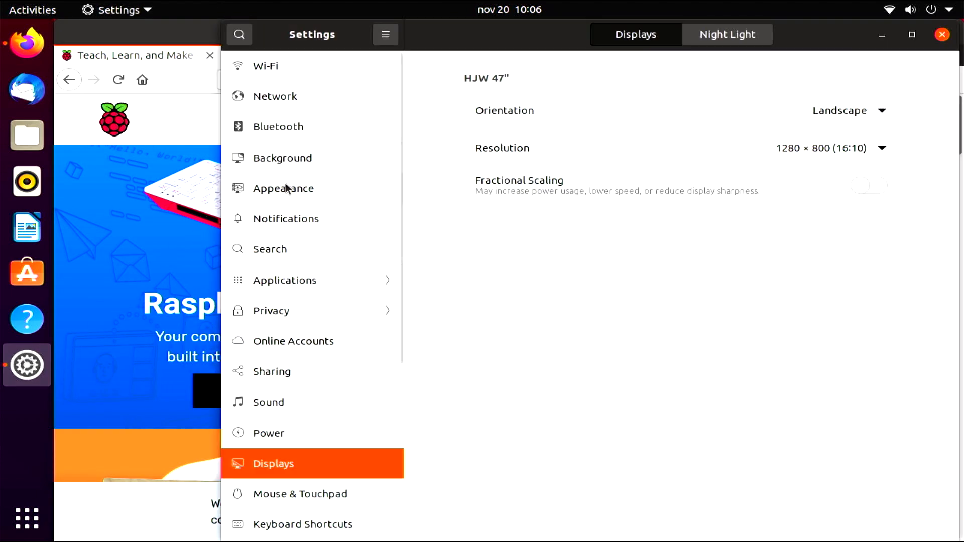
left_click(283, 189)
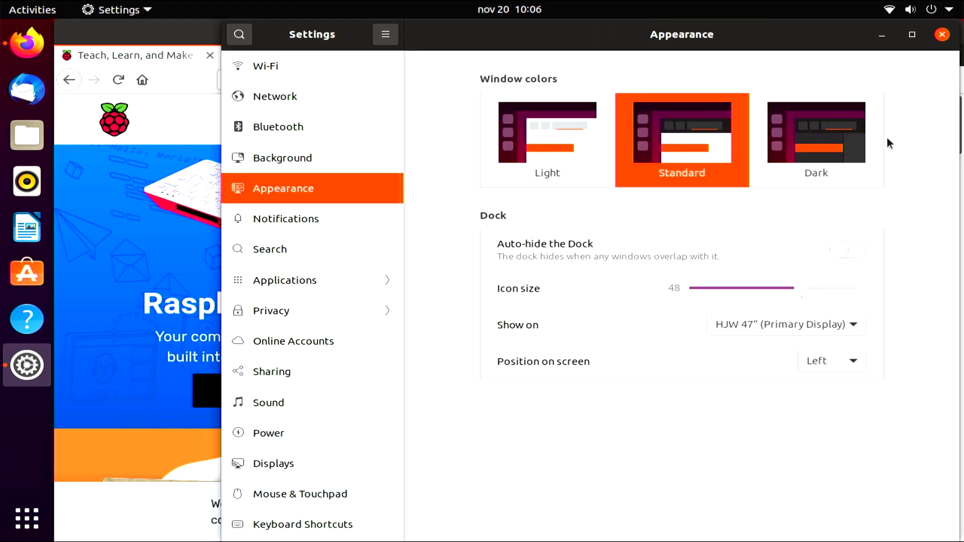
left_click(816, 140)
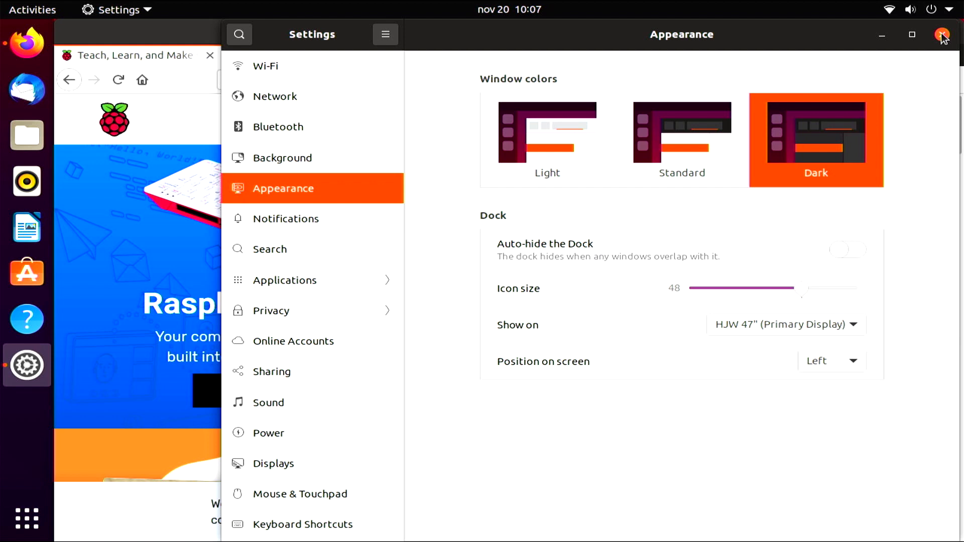
mouse_move(899, 70)
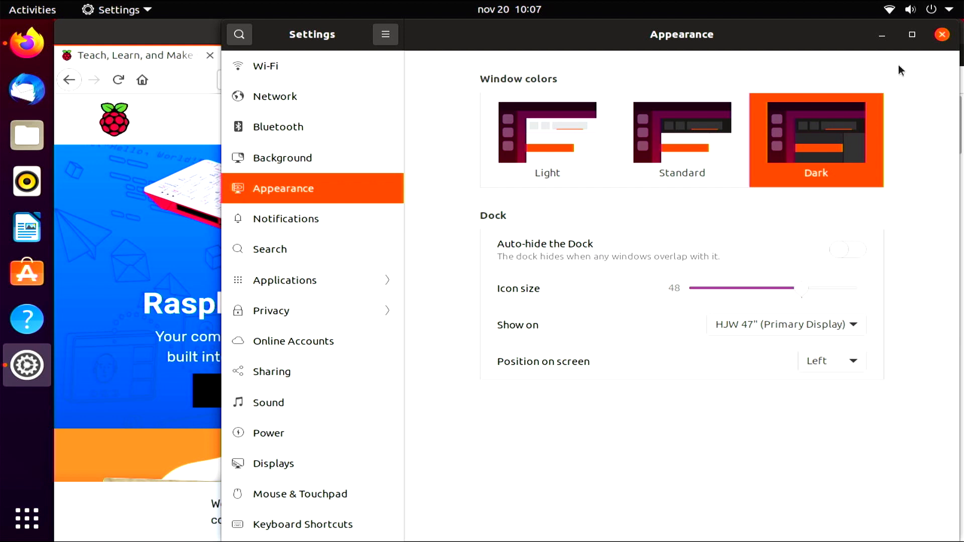
mouse_move(838, 143)
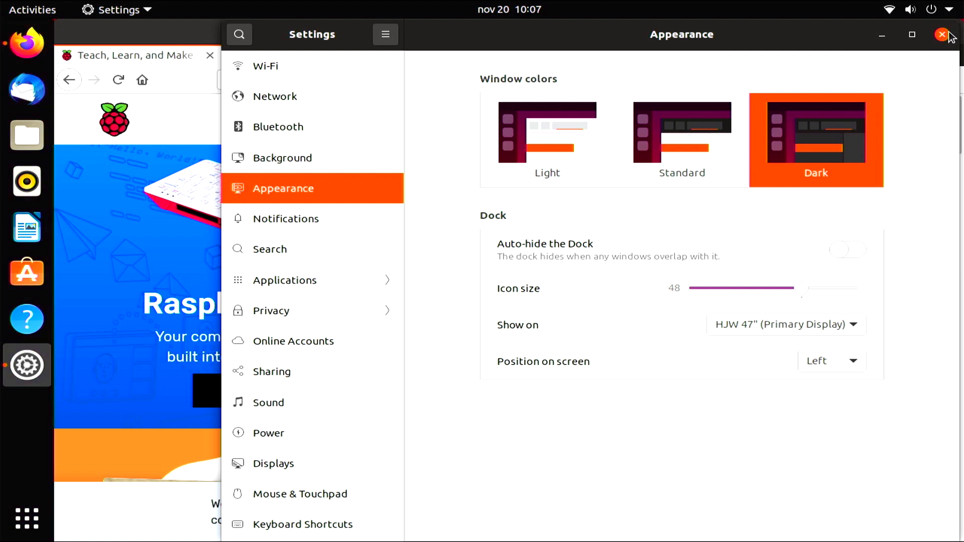
left_click(941, 35)
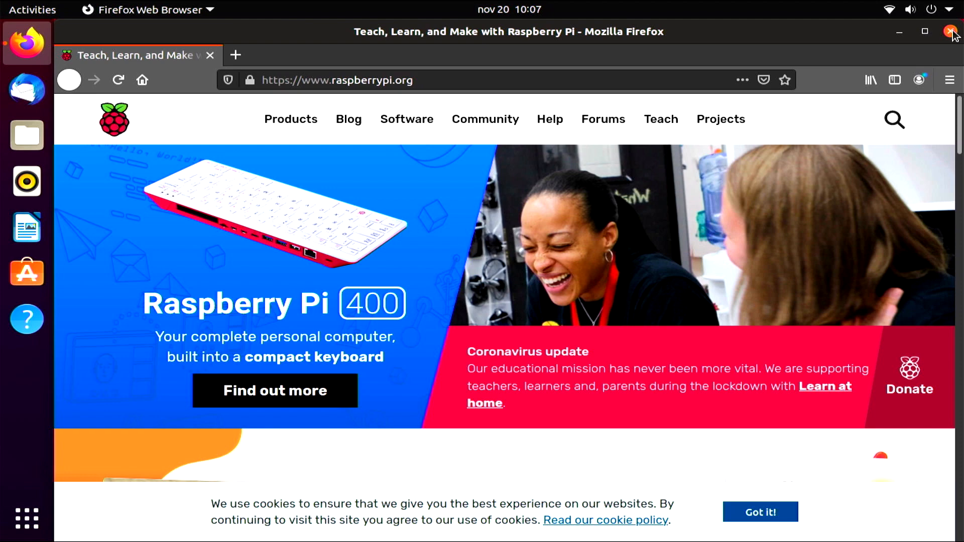
Close Firefox and open Files on the Home folder.
left_click(952, 31)
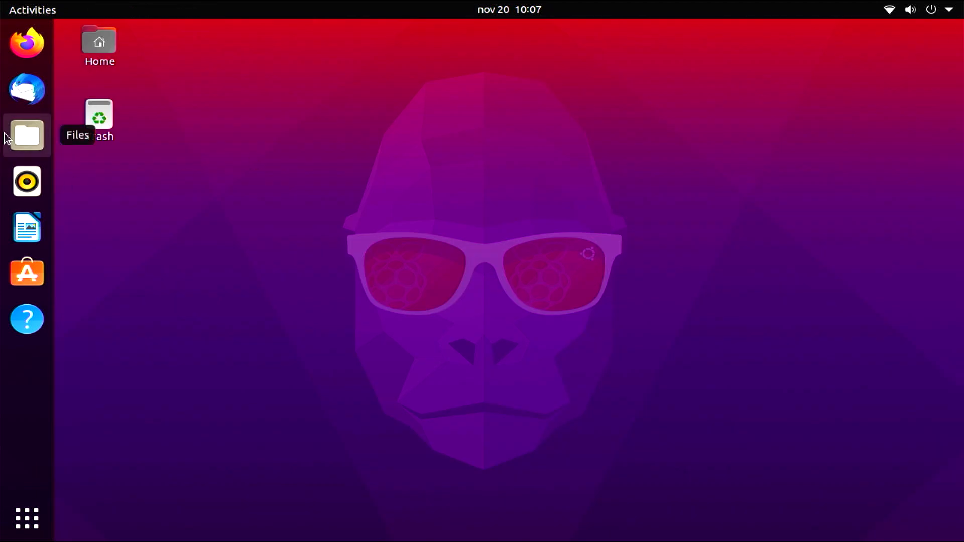
left_click(27, 135)
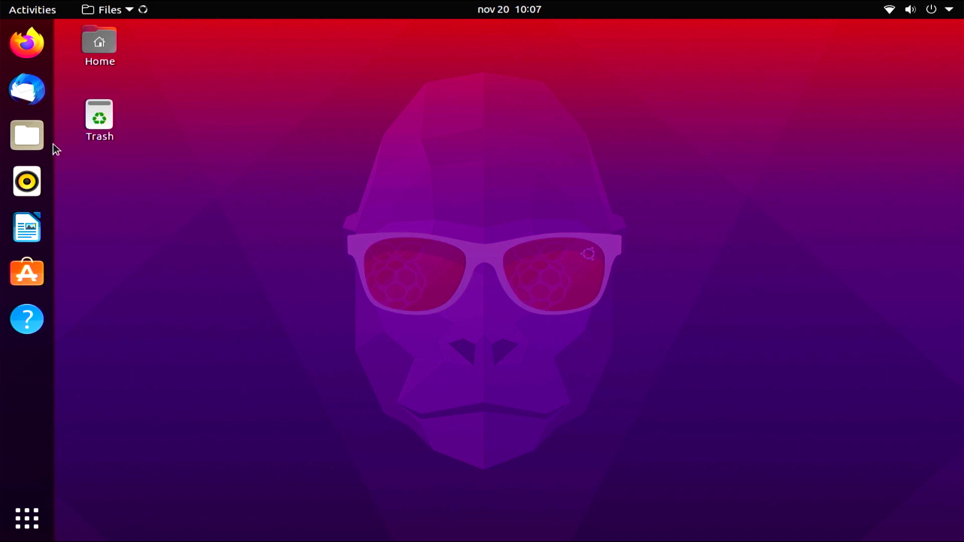
mouse_move(114, 161)
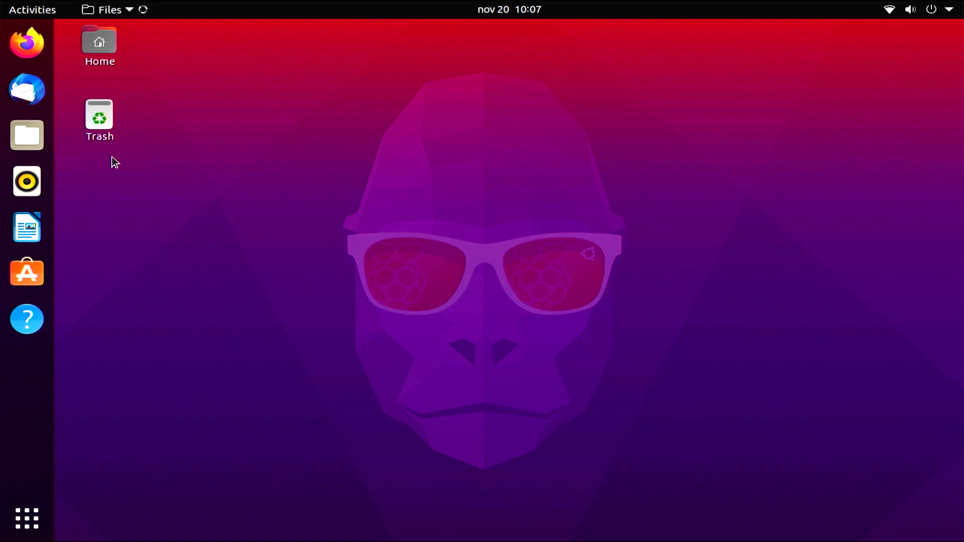
mouse_move(176, 153)
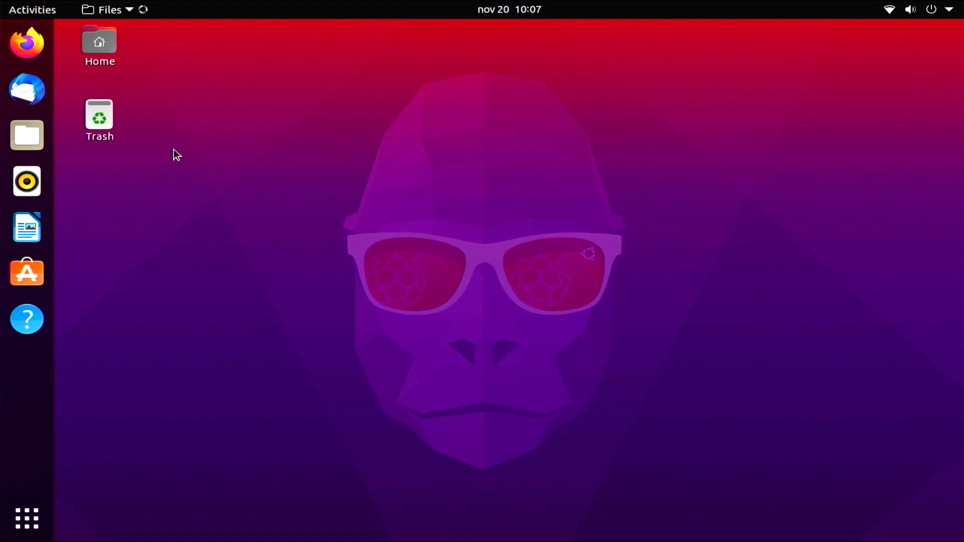
left_click(27, 134)
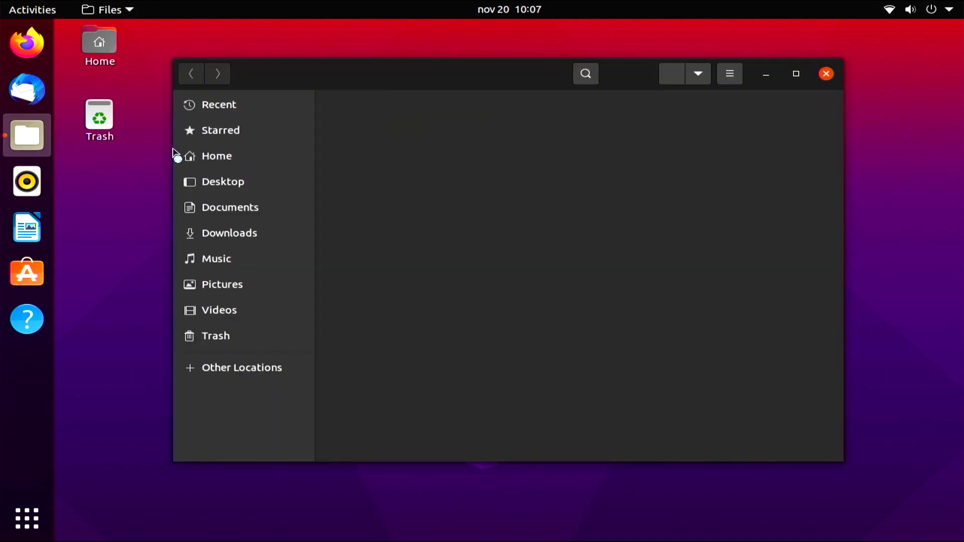
left_click(216, 156)
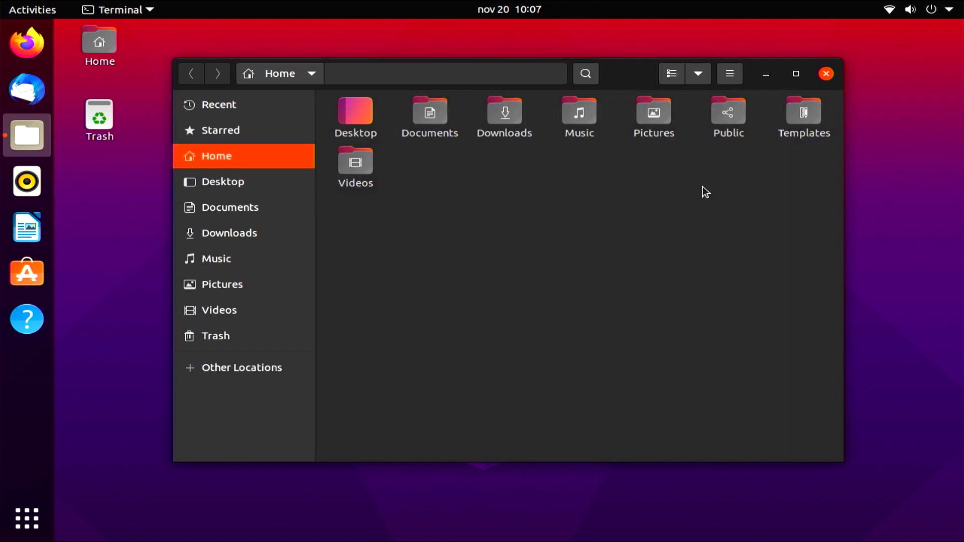
Open Terminal and show the top-bar network menu with CASAGUESTS.
left_click(27, 364)
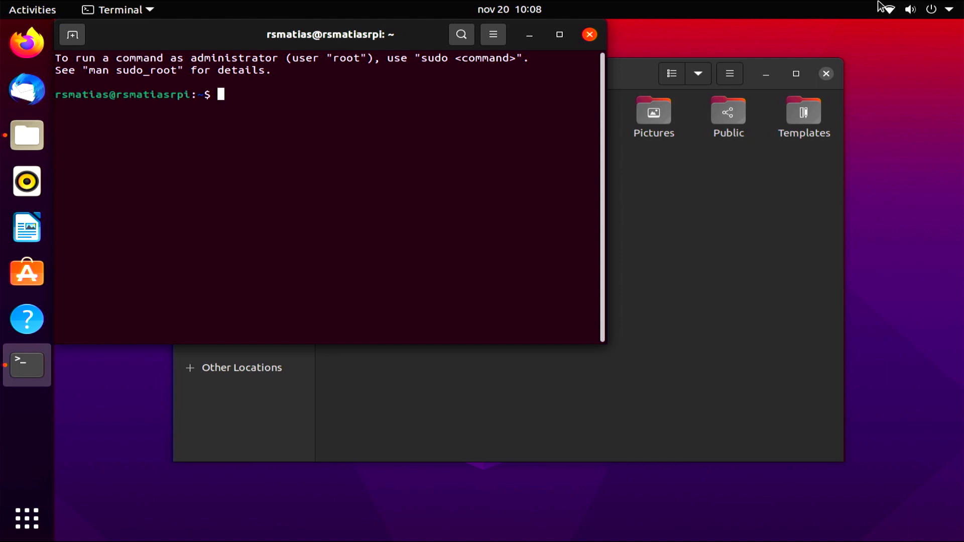
left_click(889, 9)
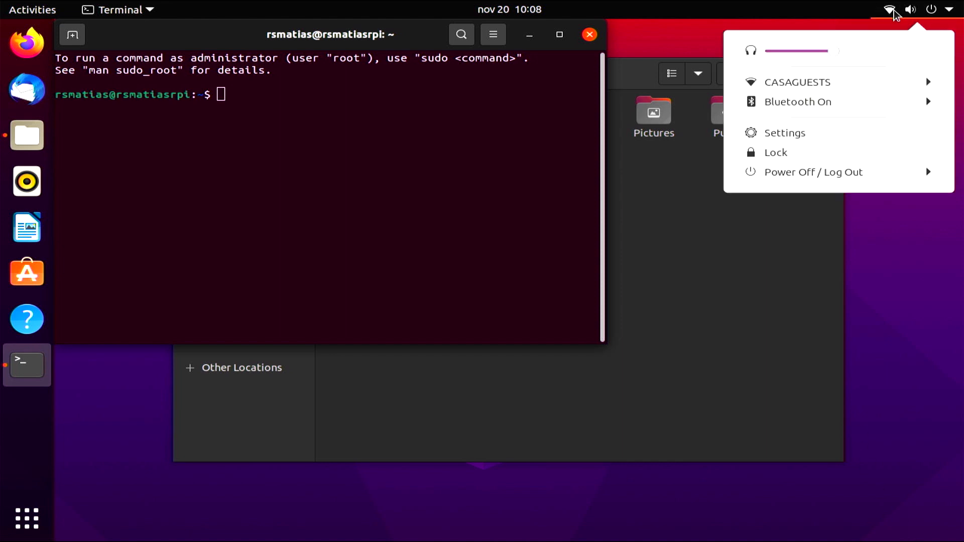
mouse_move(923, 91)
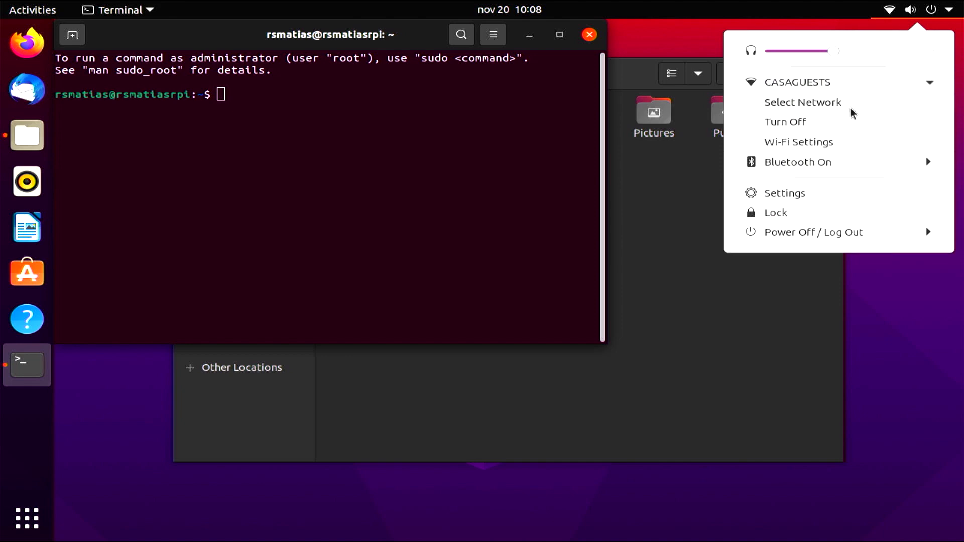
mouse_move(830, 136)
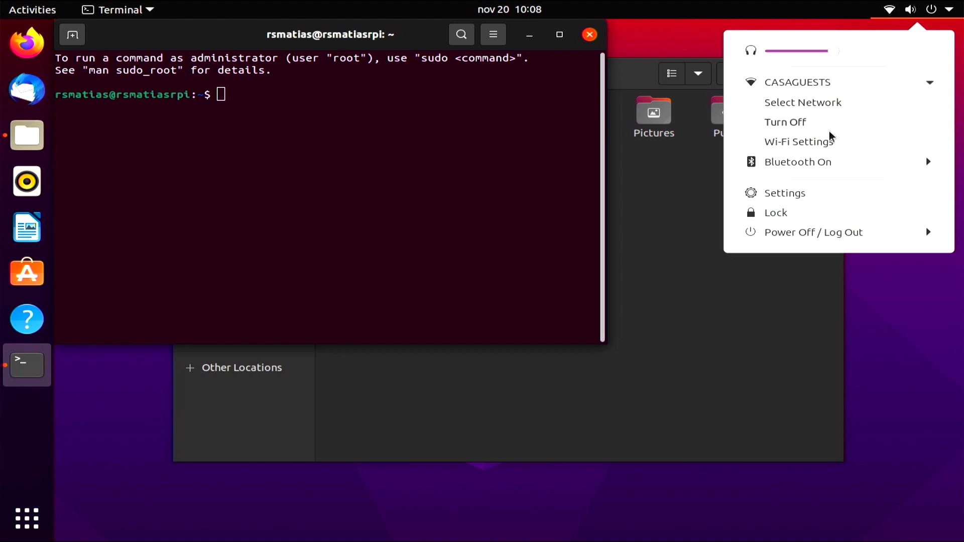
mouse_move(819, 140)
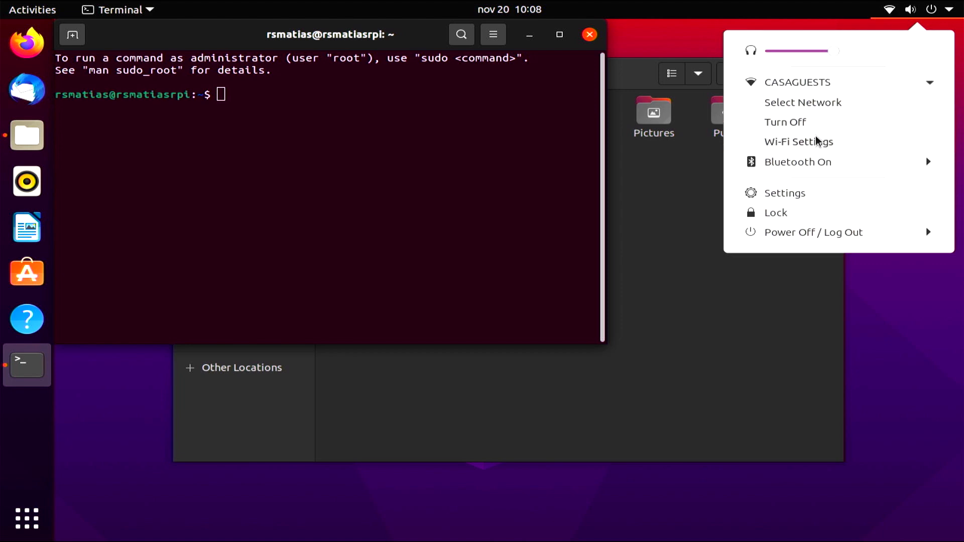
mouse_move(343, 257)
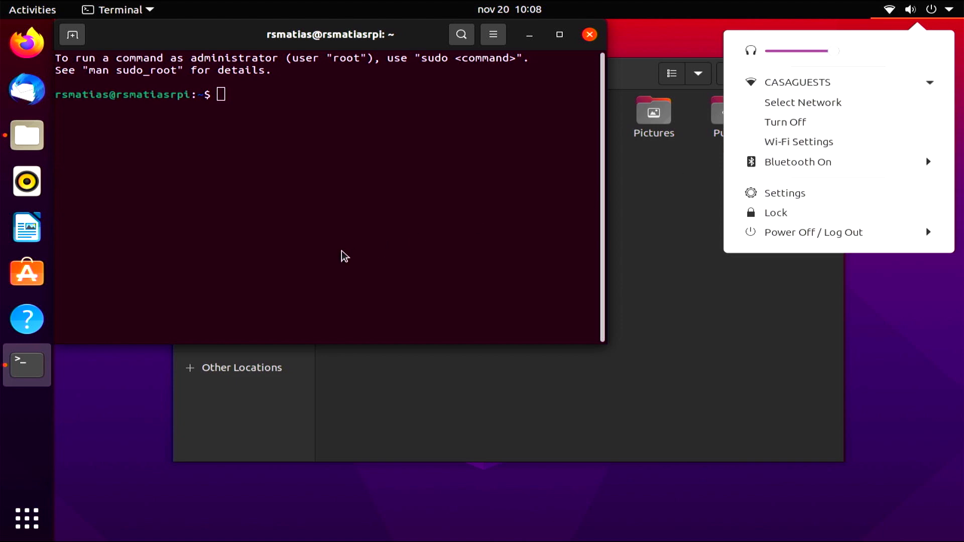
Check wlan0 address 192.168.1.151, ping google.com, inspect routes, then close Terminal.
type("ip")
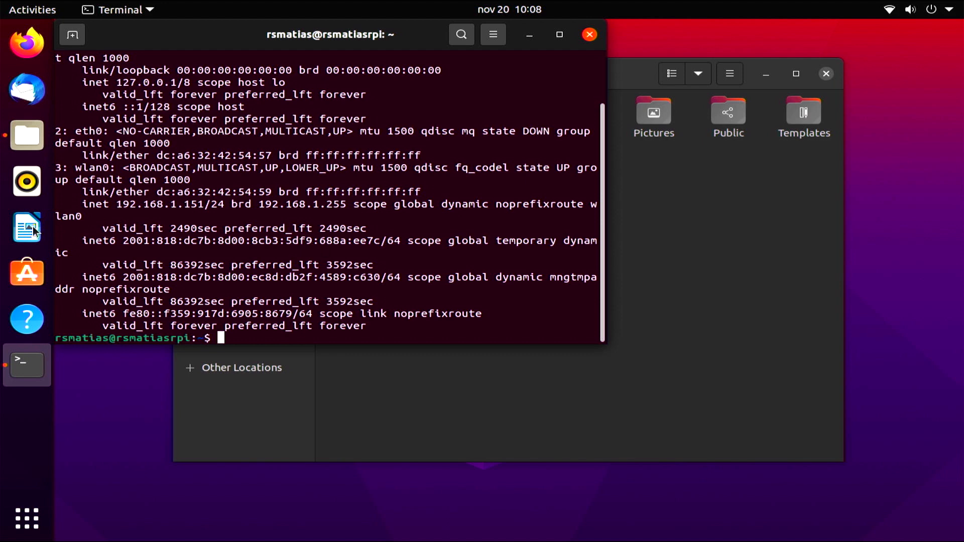
mouse_move(114, 257)
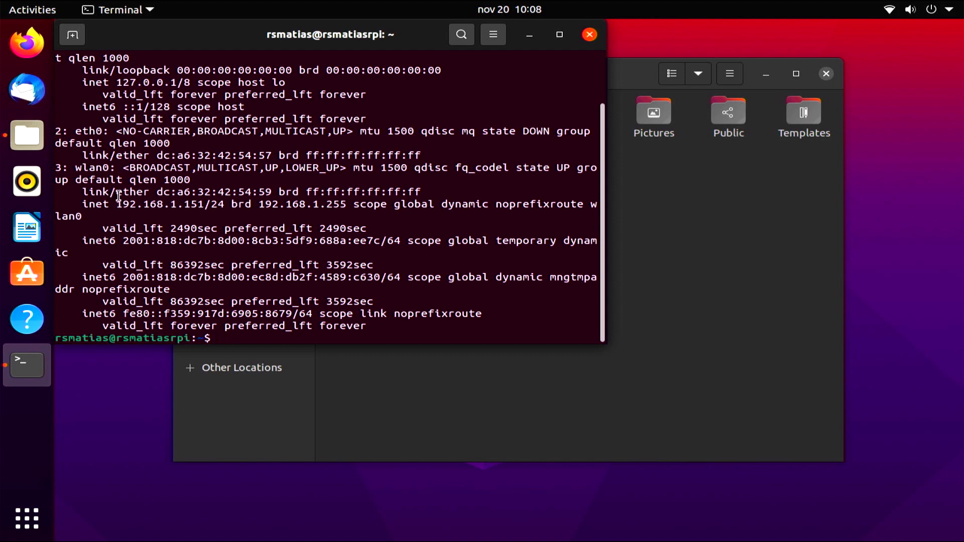
double_click(156, 204)
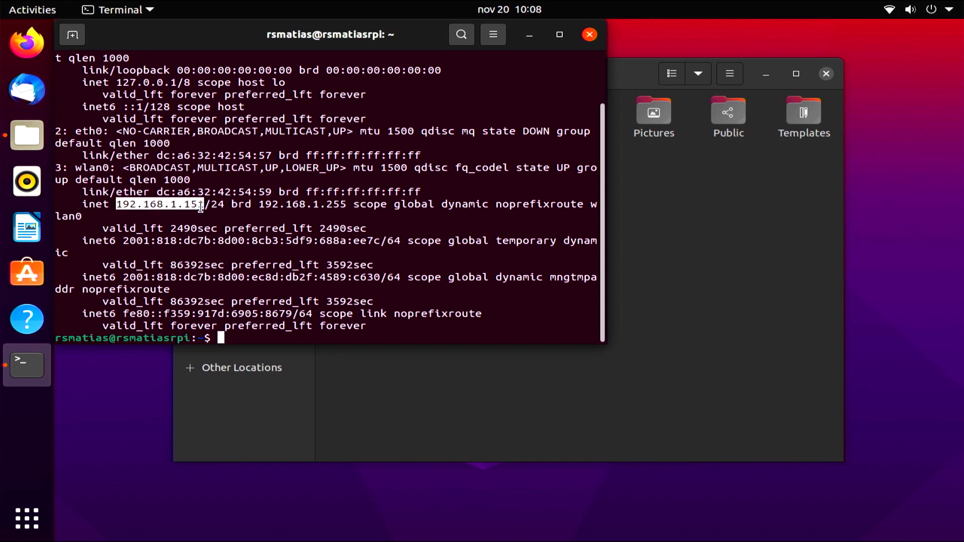
mouse_move(400, 238)
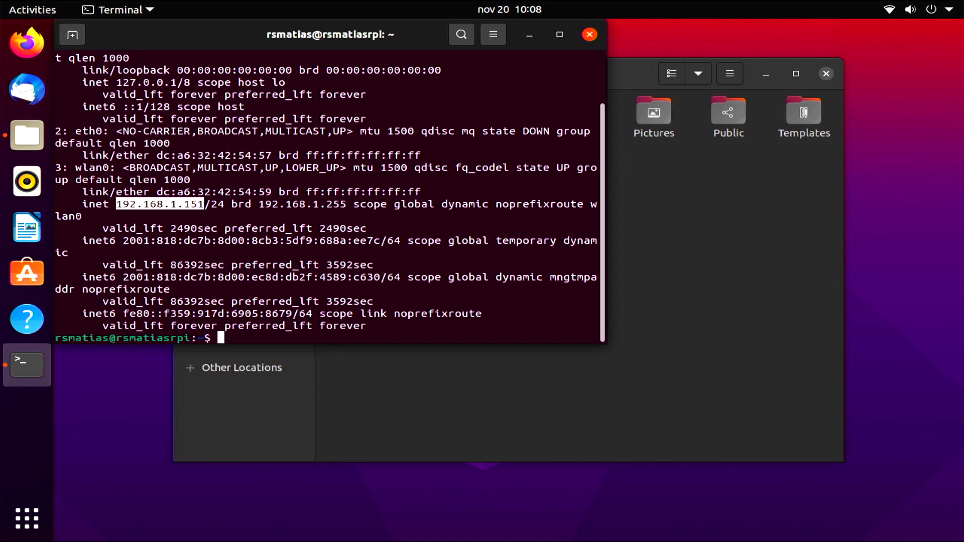
type("pi")
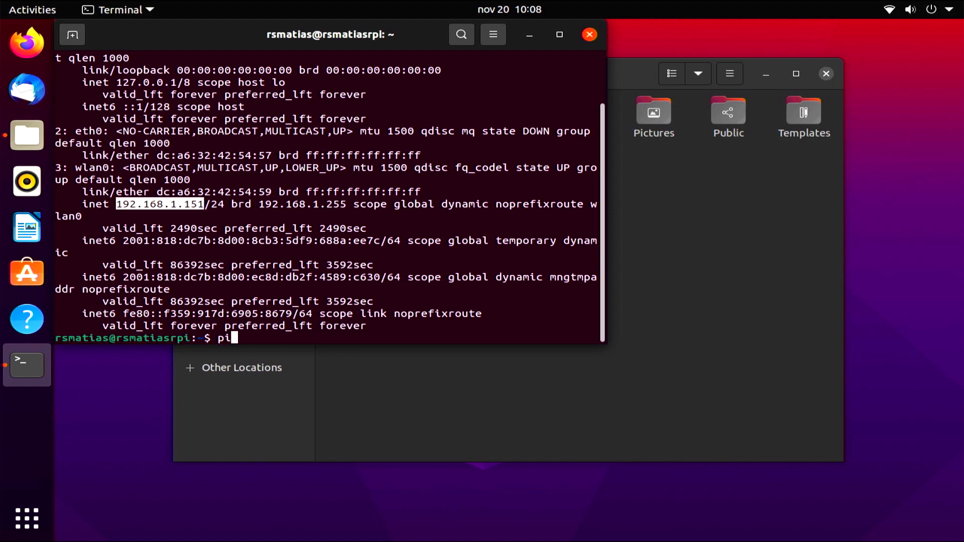
type("ng g")
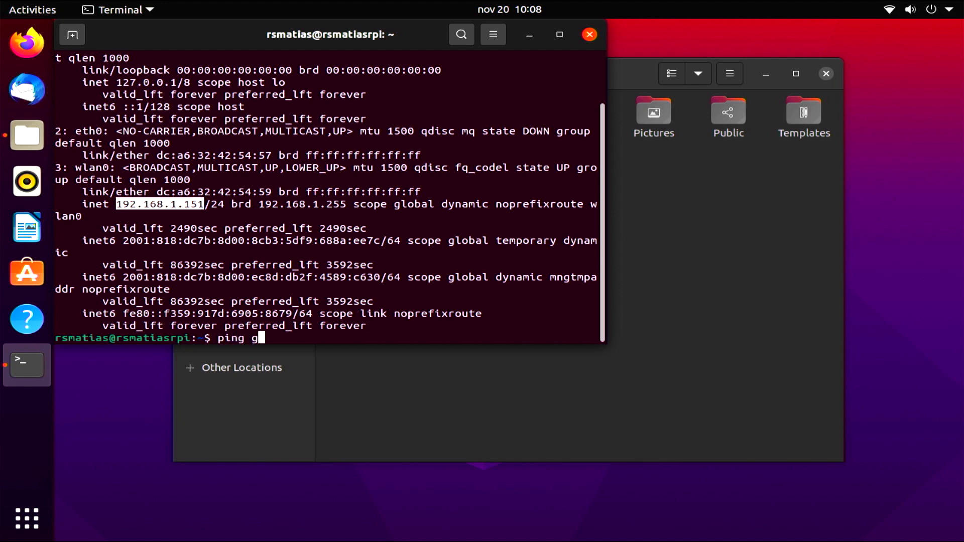
type("oogle.com")
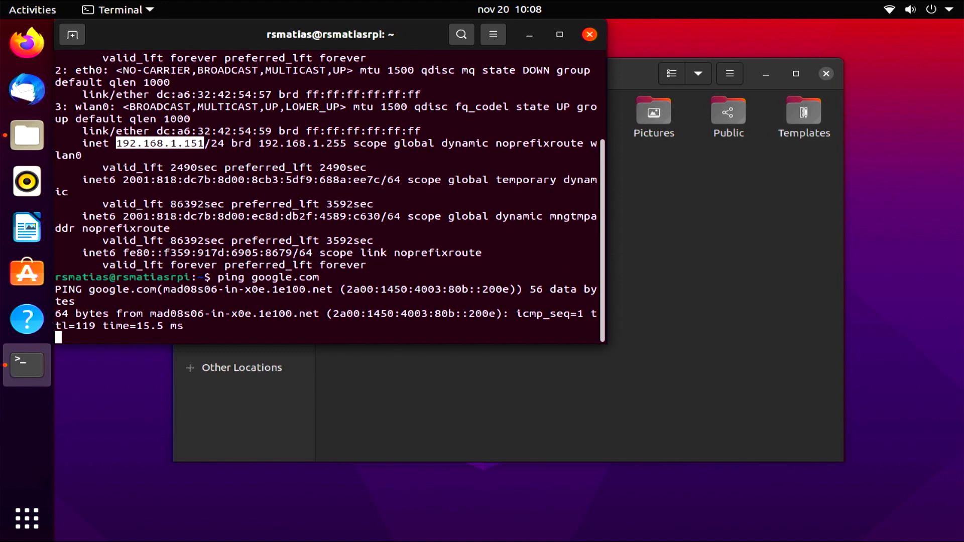
key("ctrl+c")
type("ip route")
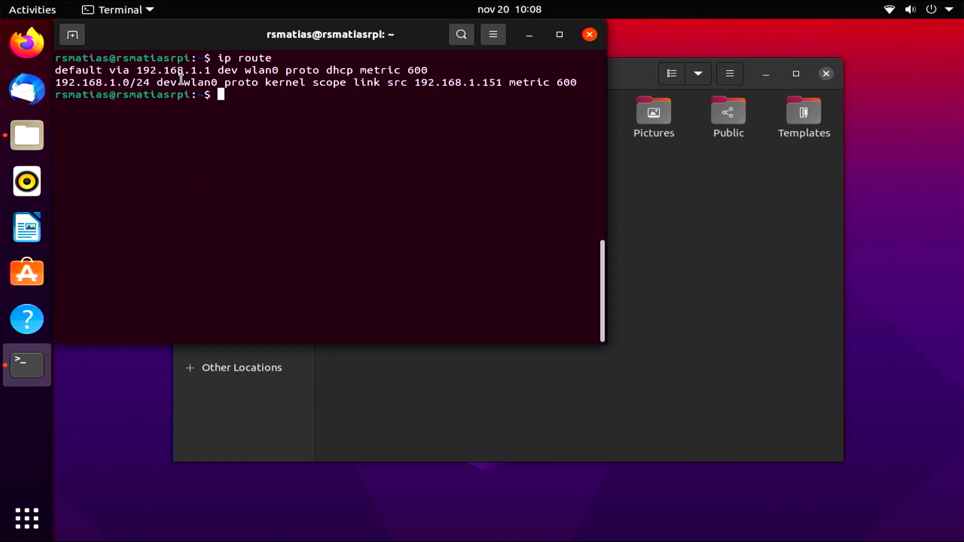
double_click(200, 82)
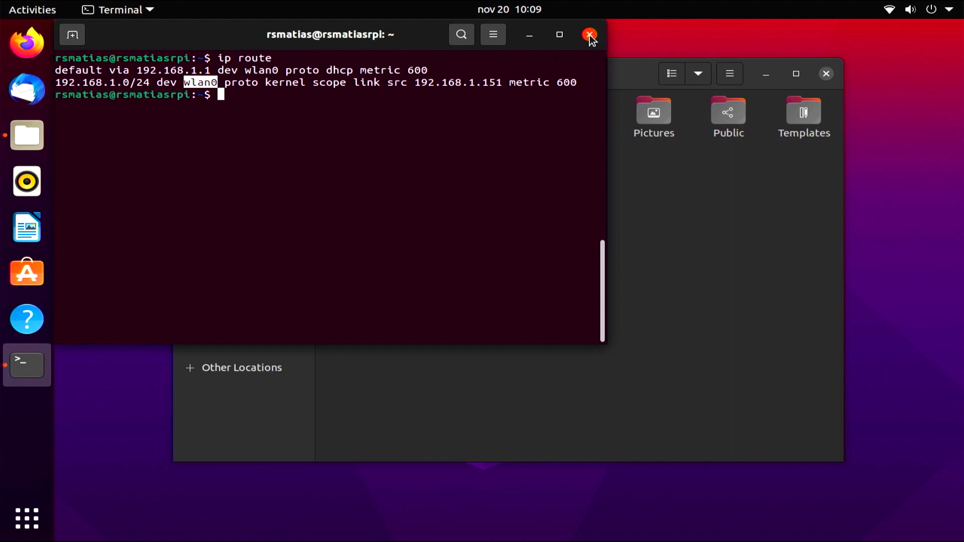
left_click(589, 35)
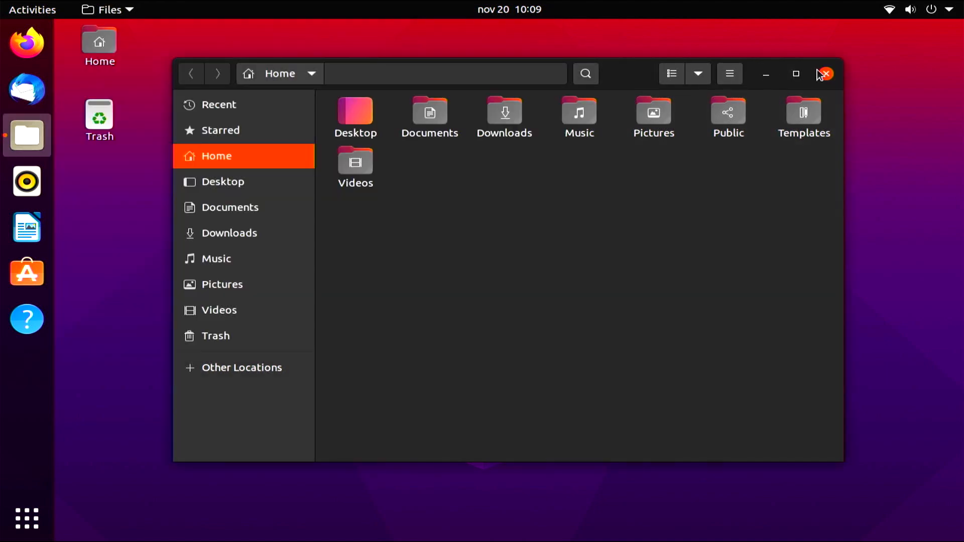
Close the Files window, leaving the empty desktop with Home and Trash icons.
left_click(825, 74)
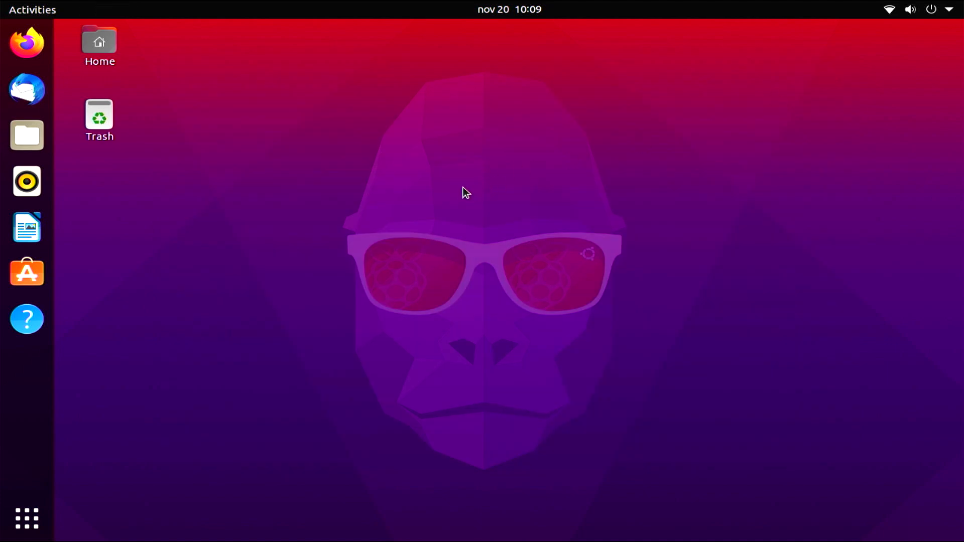
mouse_move(302, 222)
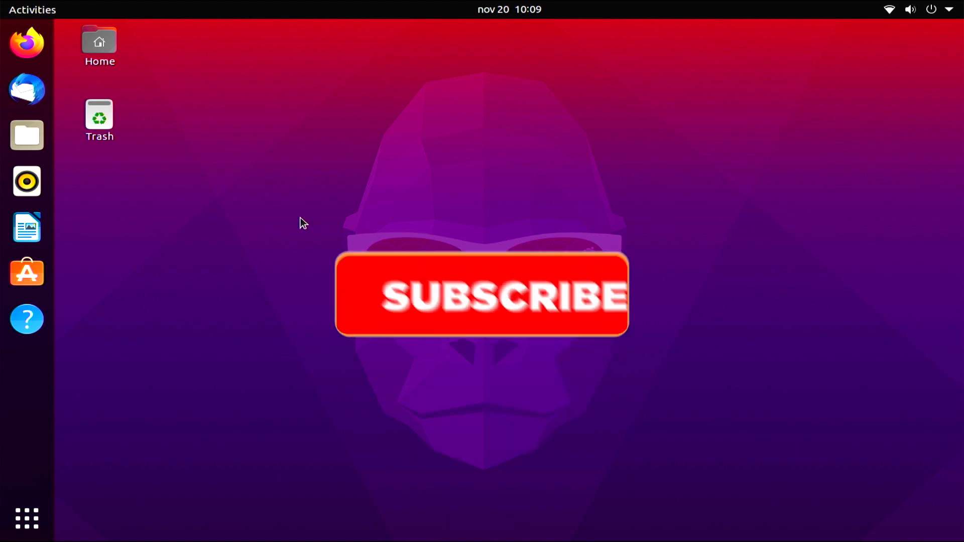
left_click(482, 296)
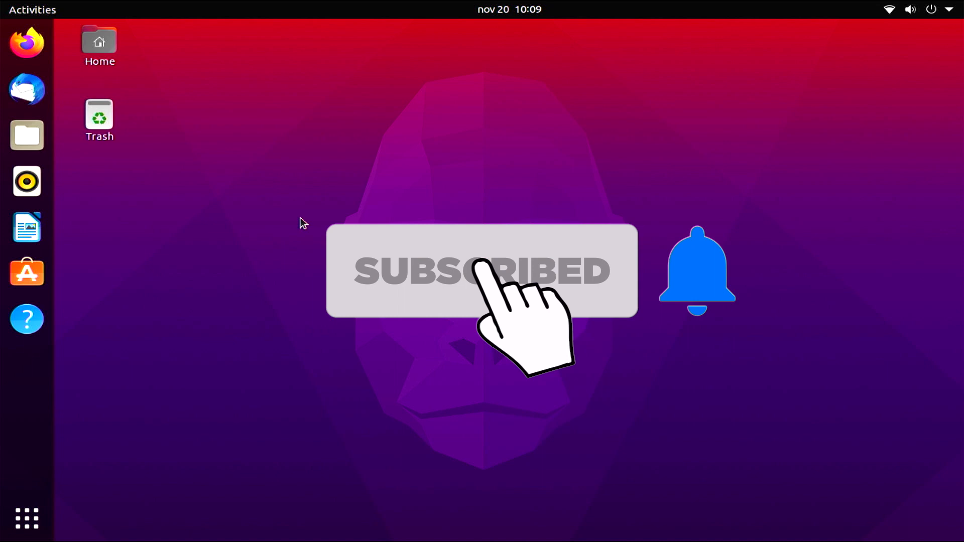